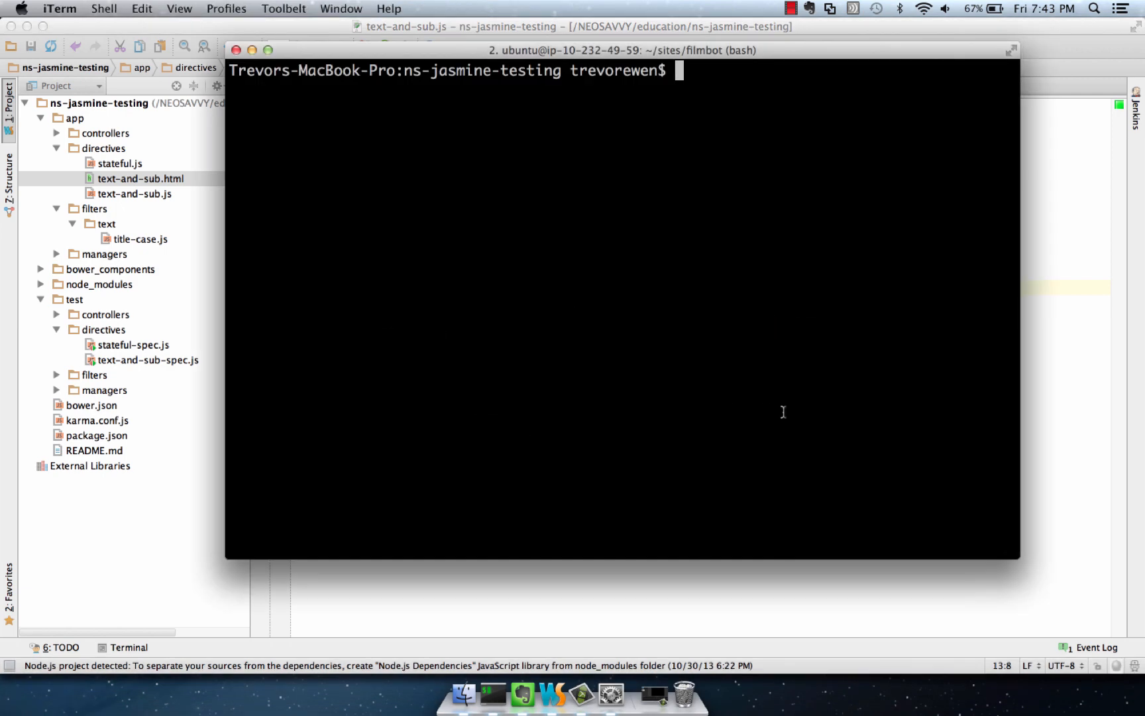
# - Run npm install karma-ng-html2js-preprocessor --save-dev in the project shell
pyautogui.write('npm install karma-ng-html2js-preprocessor')
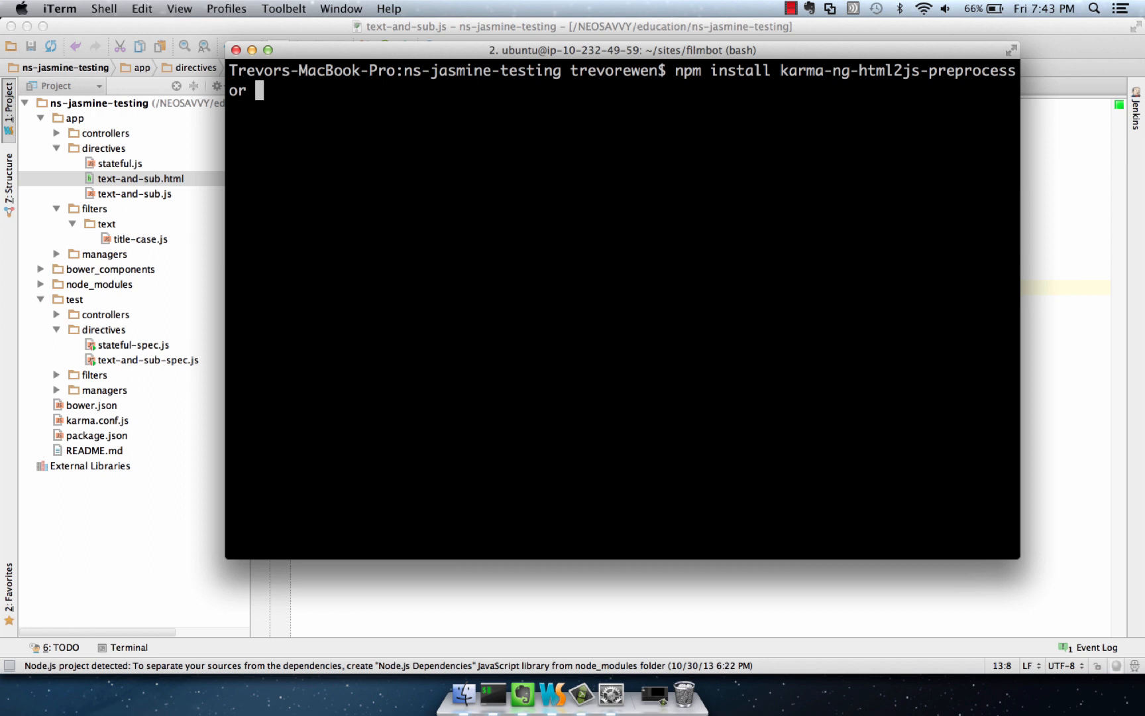
pyautogui.write('--save-de')
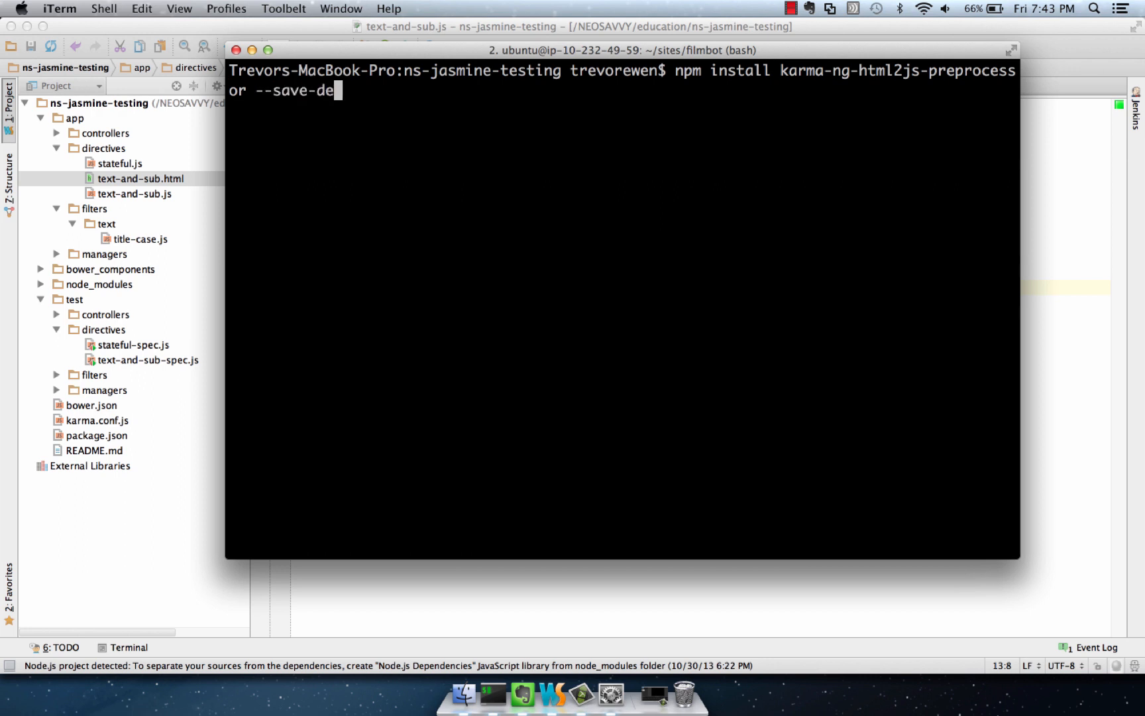
pyautogui.press('Return')
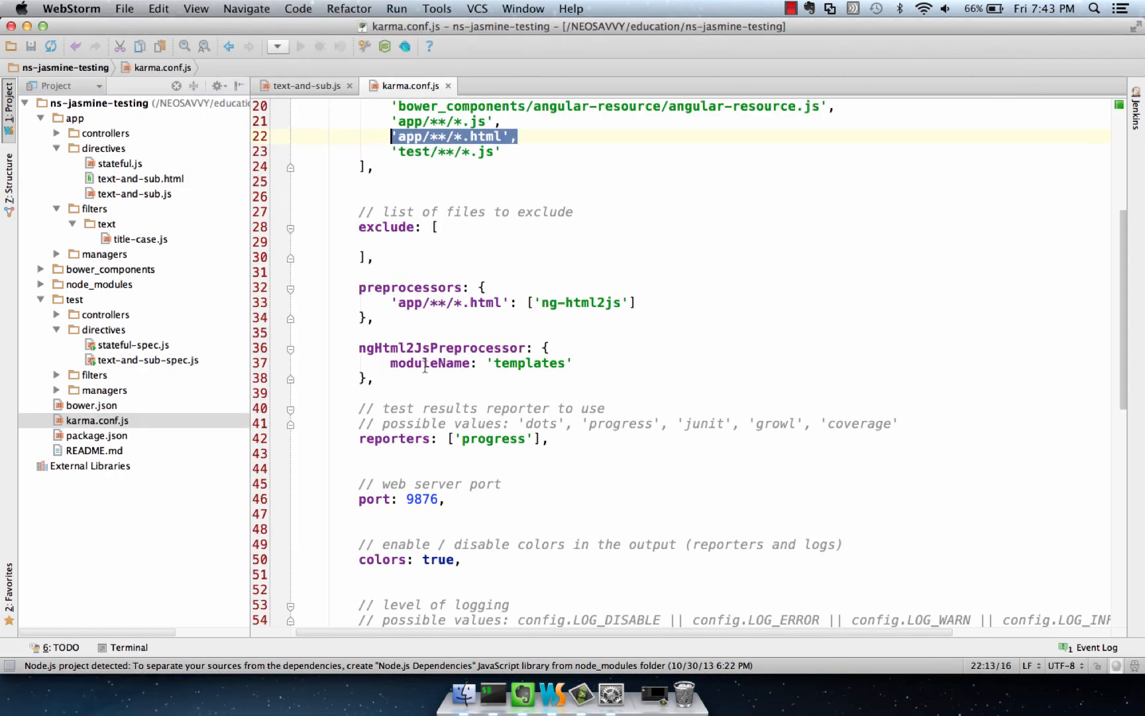
pyautogui.scroll(3)
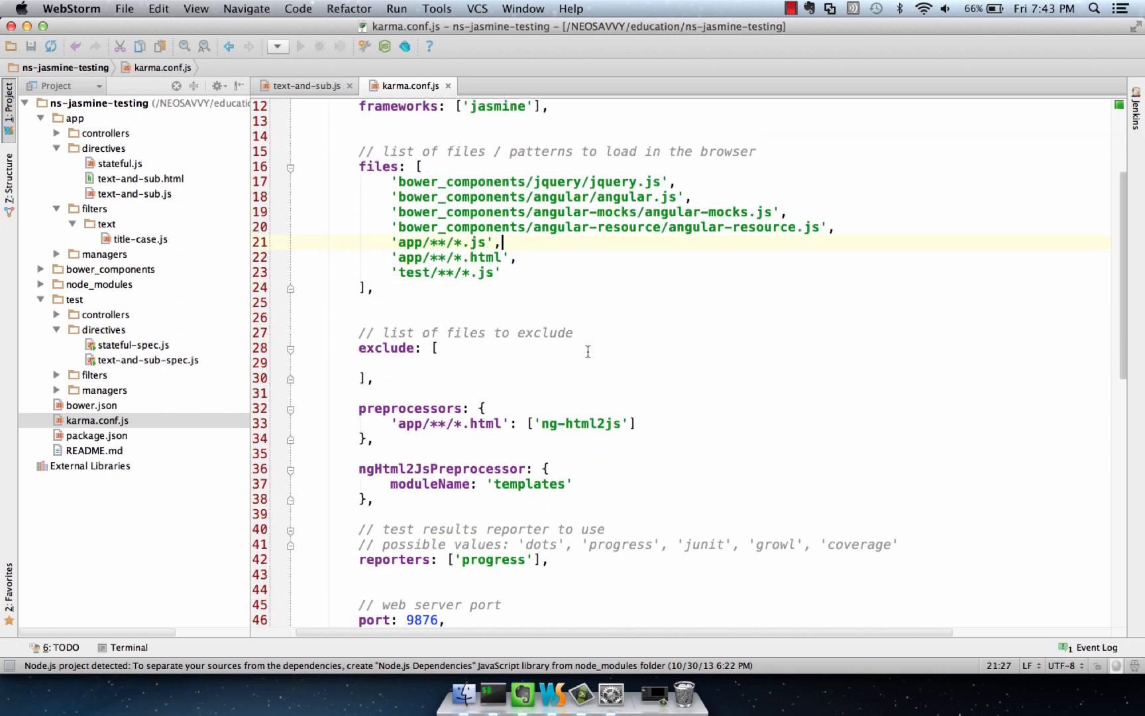
pyautogui.scroll(-3)
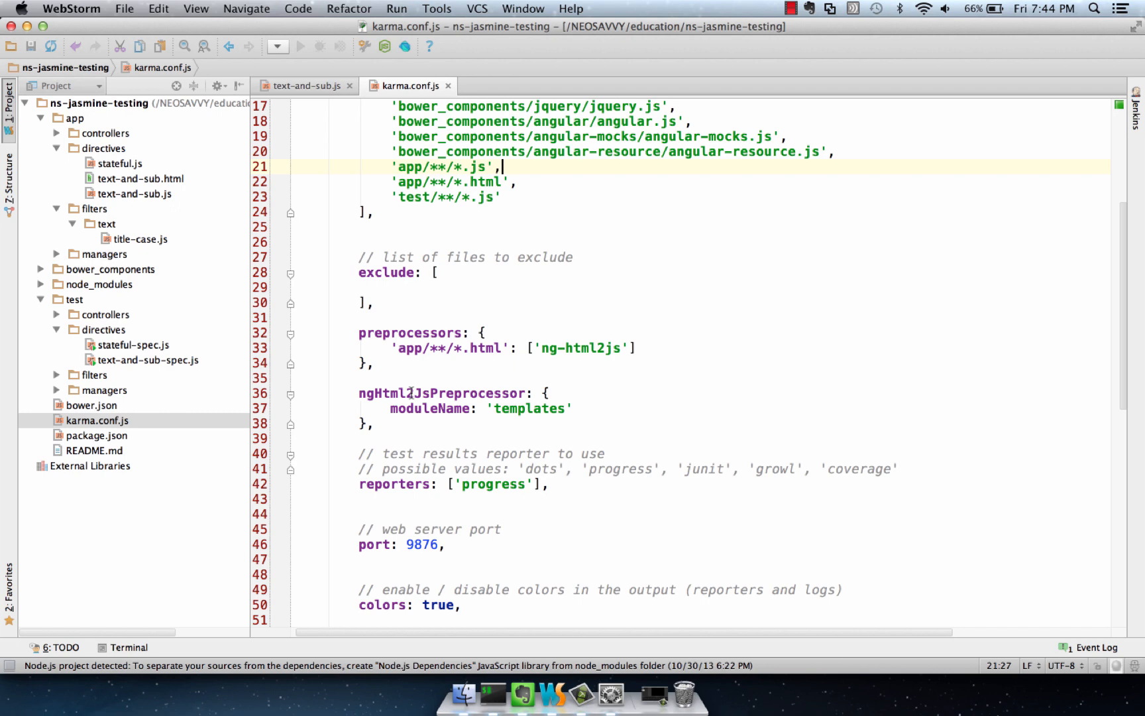
pyautogui.moveTo(560, 406)
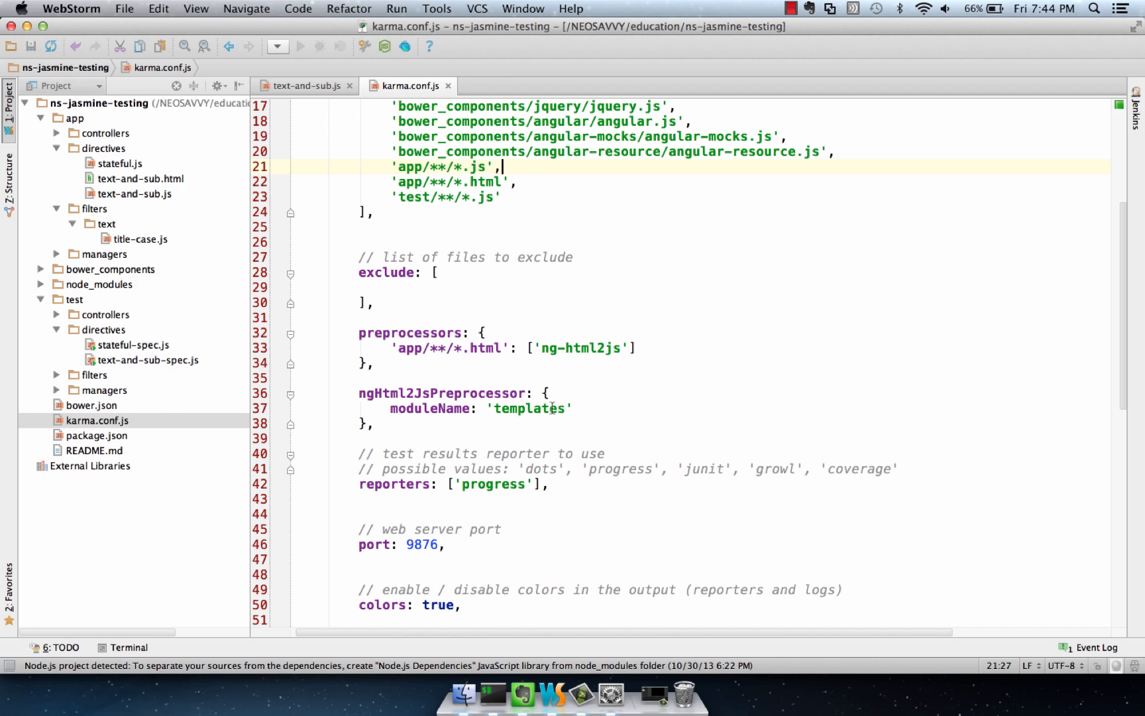
pyautogui.moveTo(556, 295)
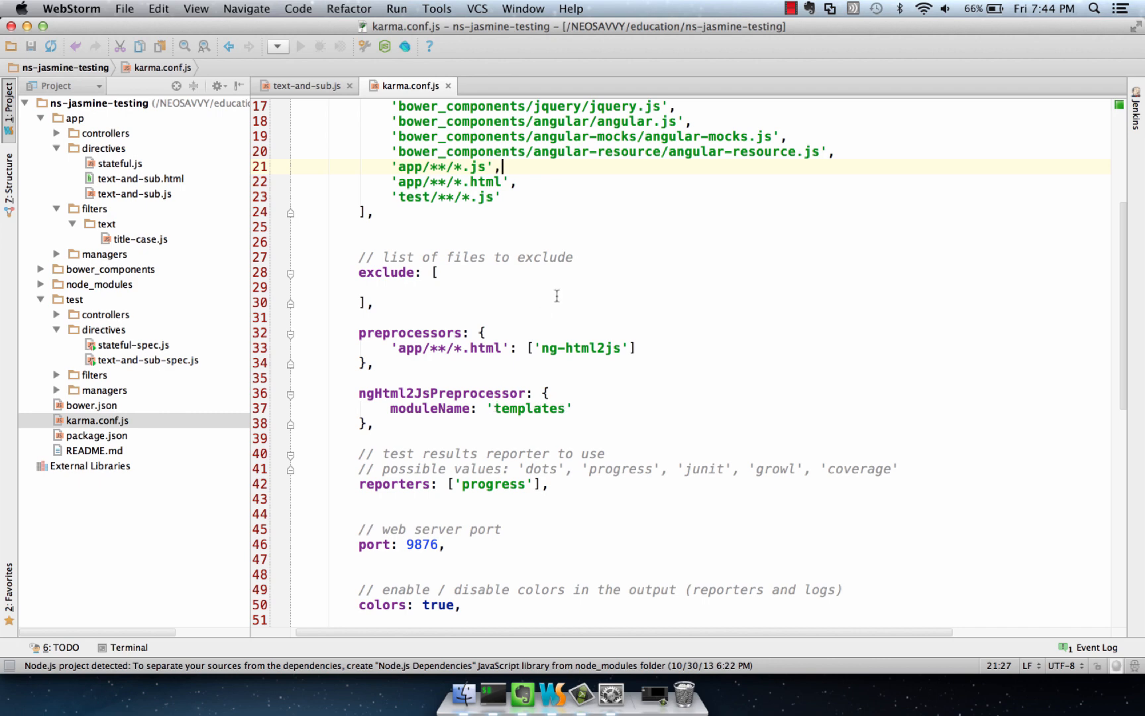
pyautogui.moveTo(521, 188)
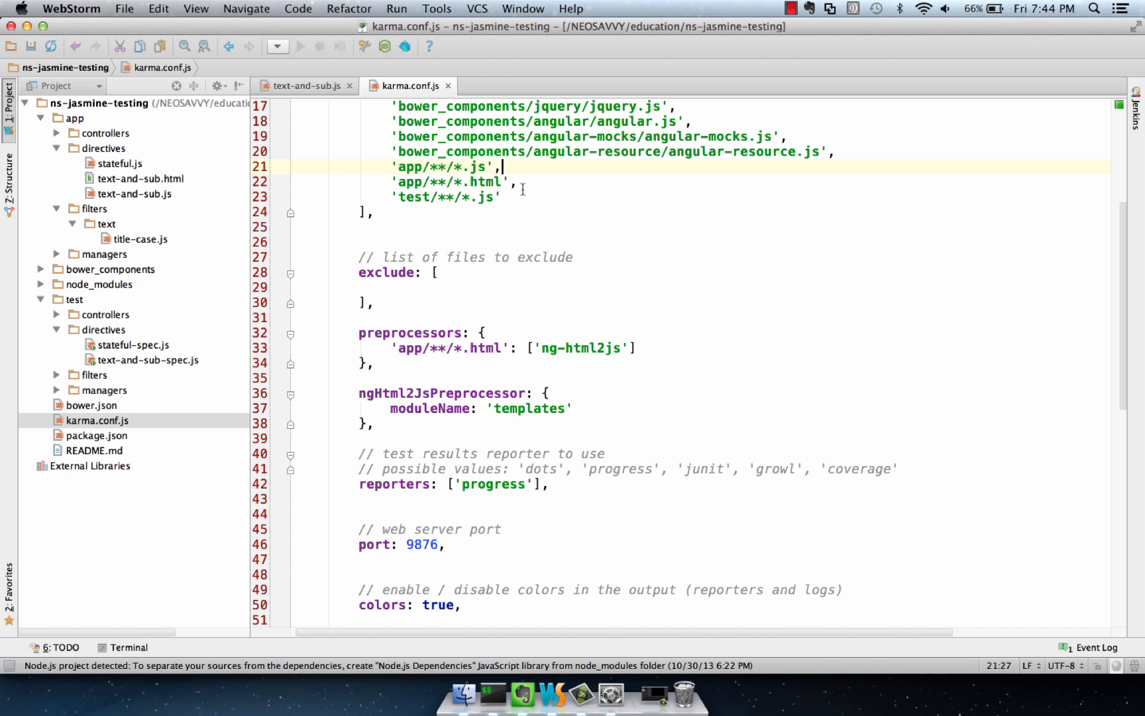
pyautogui.scroll(3)
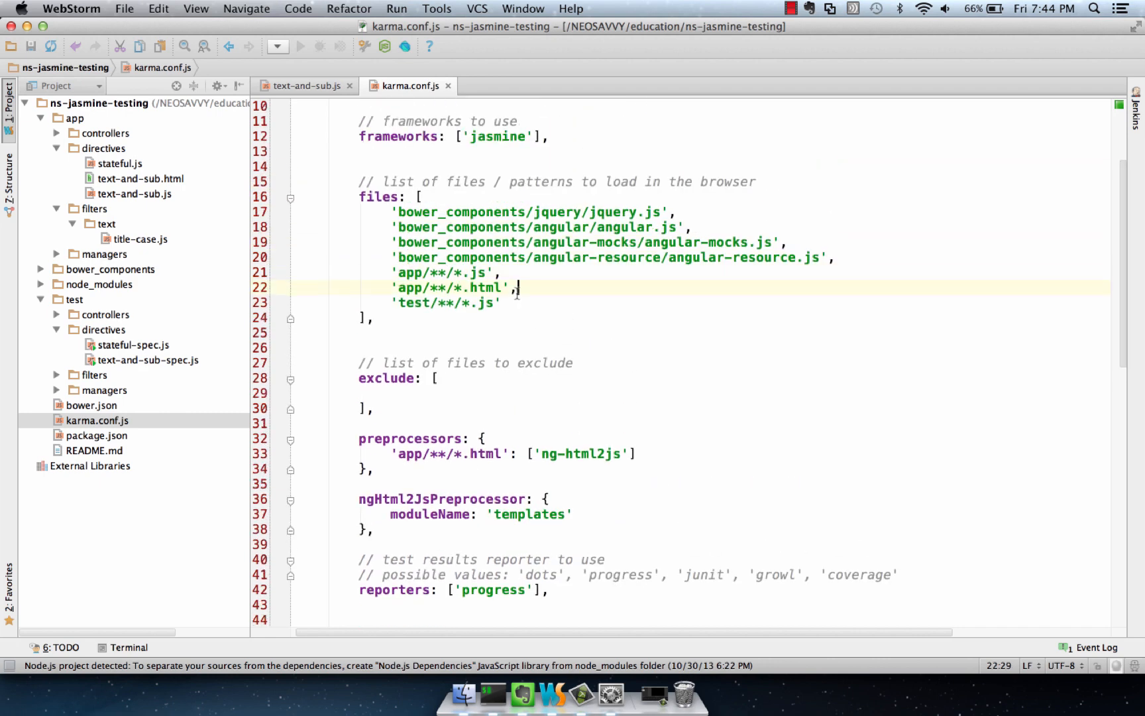
pyautogui.doubleClick(453, 288)
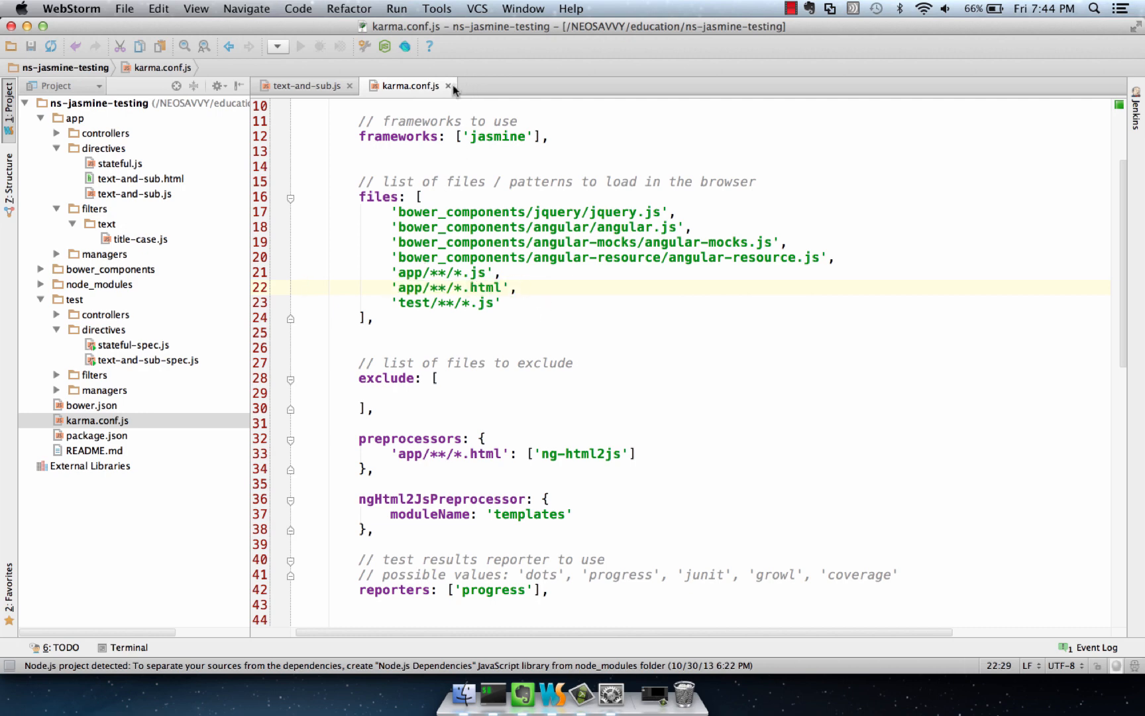
pyautogui.moveTo(449, 84)
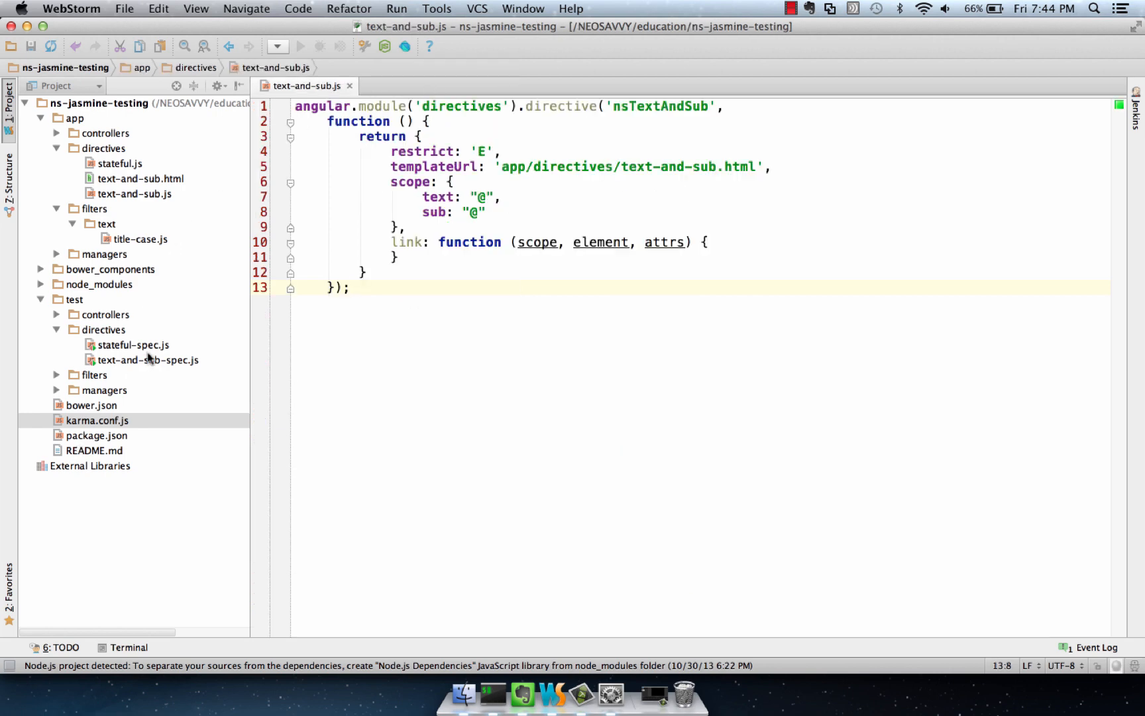
# - Show text-and-sub-spec.js in a vertical split beside the nsTextAndSub directive source
pyautogui.doubleClick(147, 359)
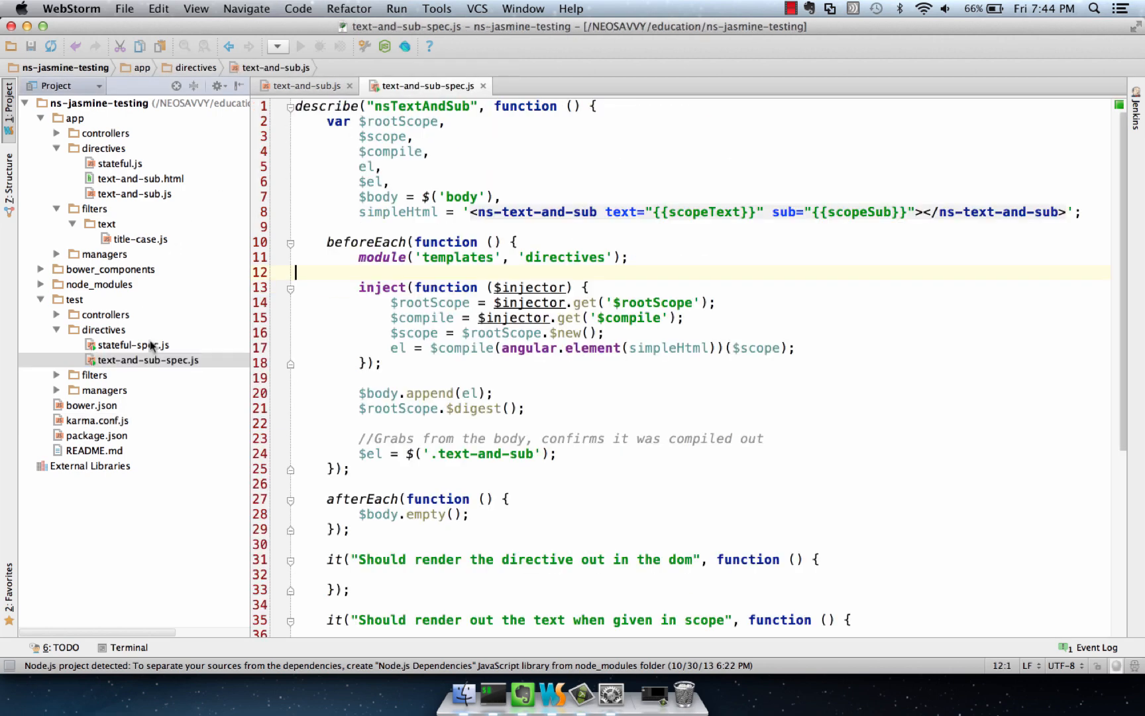
pyautogui.rightClick(426, 85)
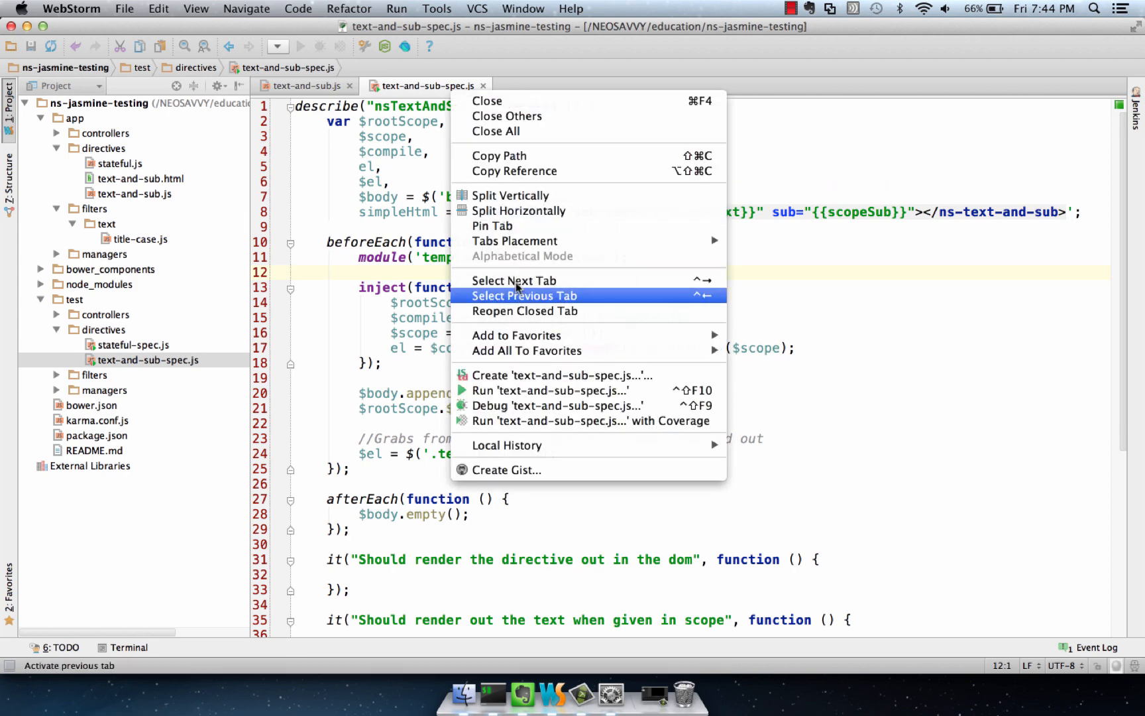
pyautogui.moveTo(517, 249)
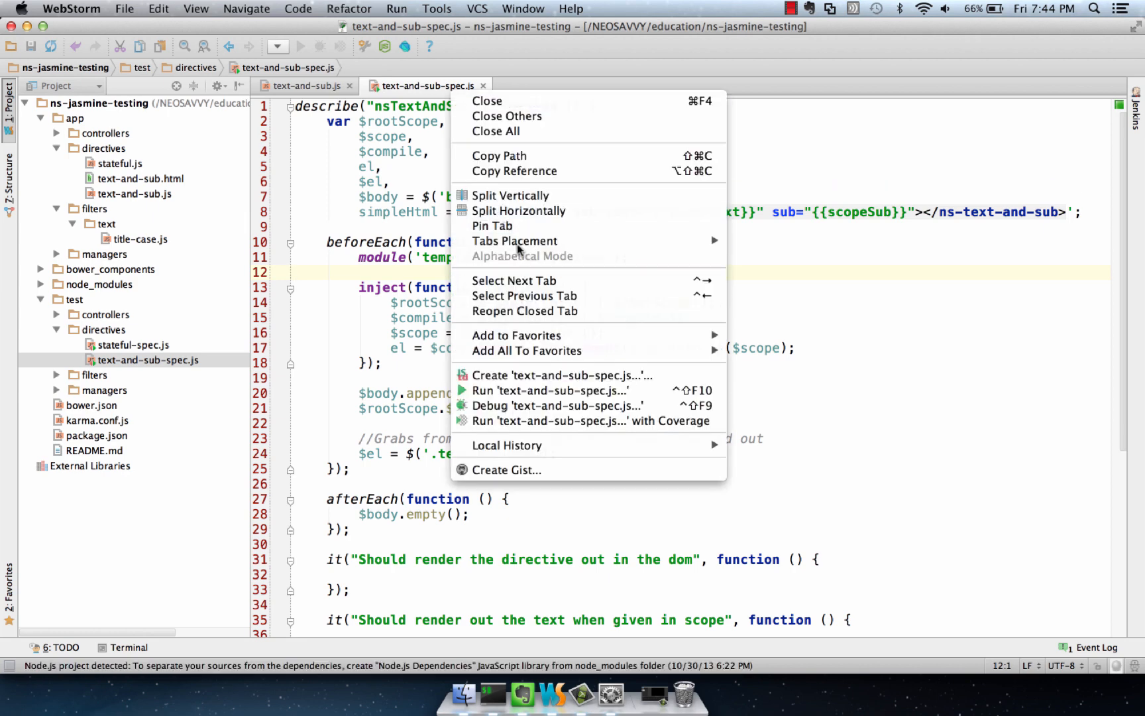
pyautogui.click(510, 195)
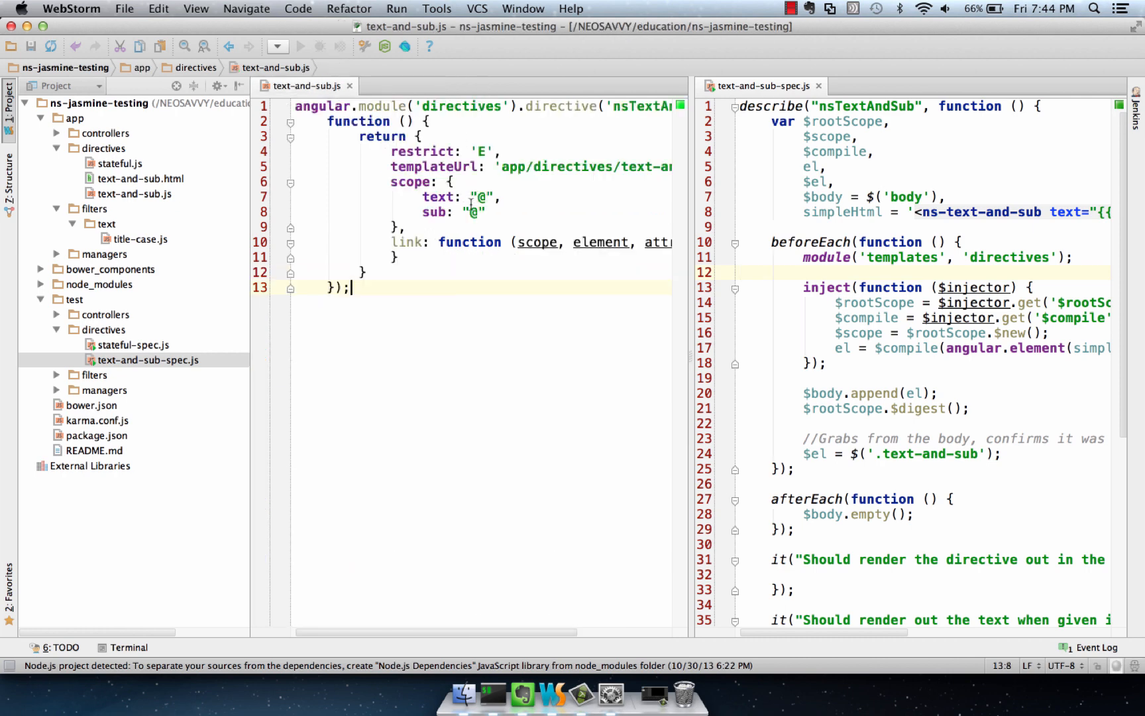
pyautogui.moveTo(777, 603)
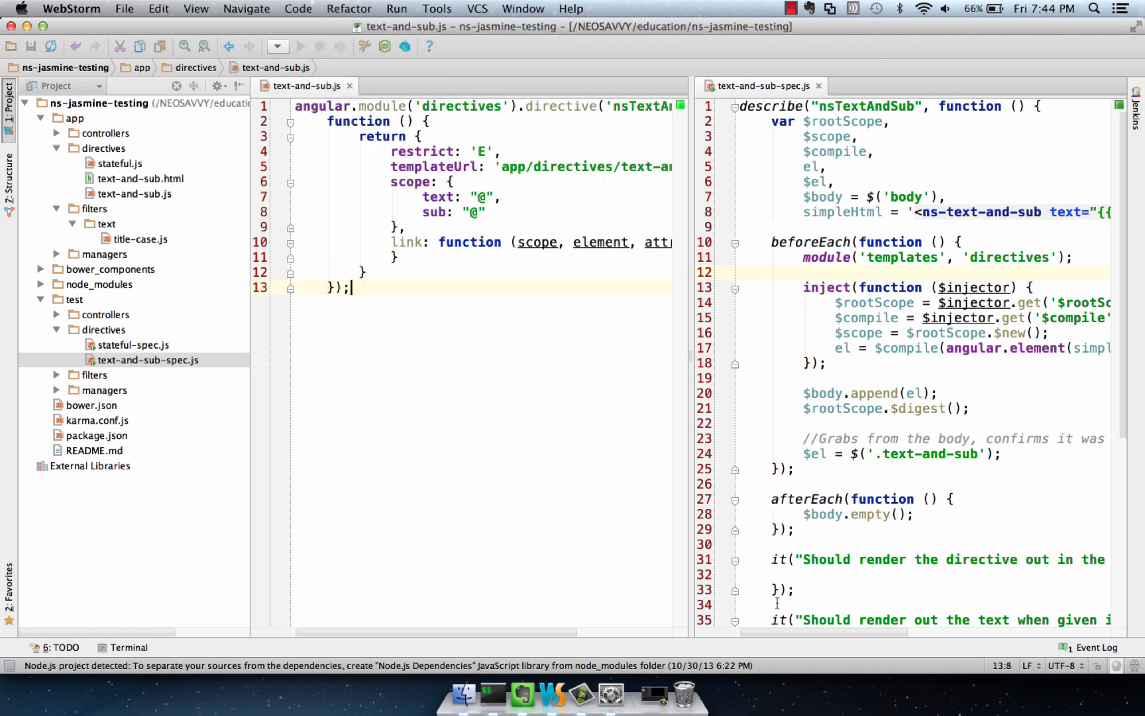
pyautogui.hscroll(3)
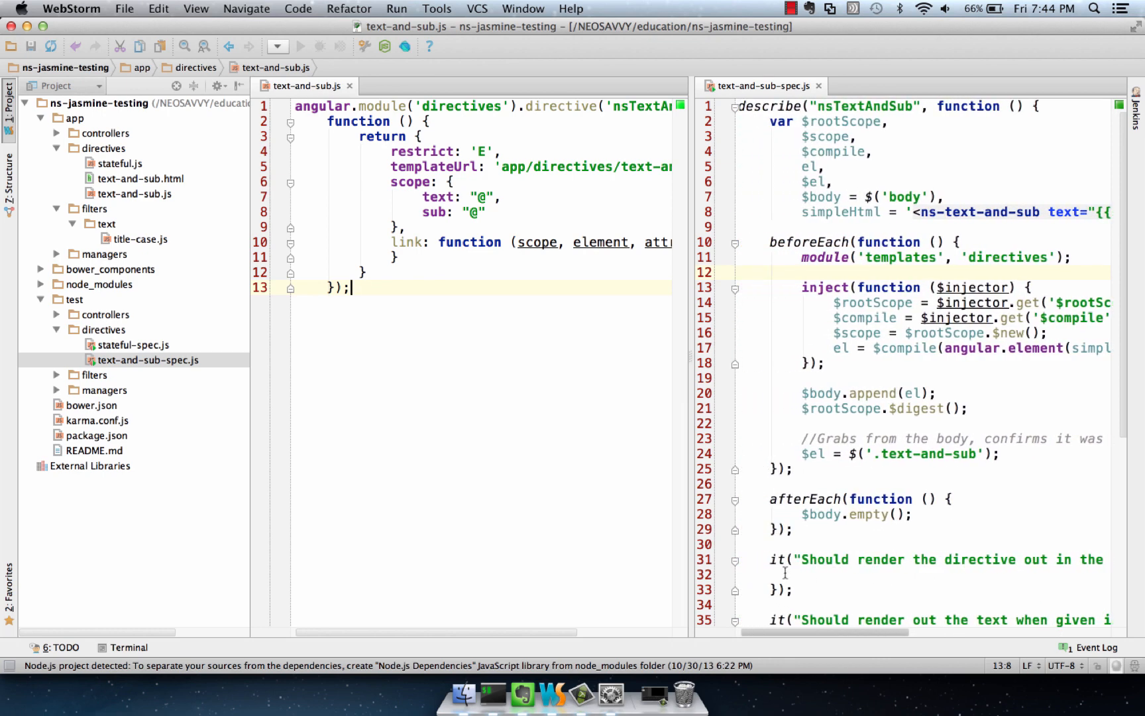
pyautogui.click(140, 178)
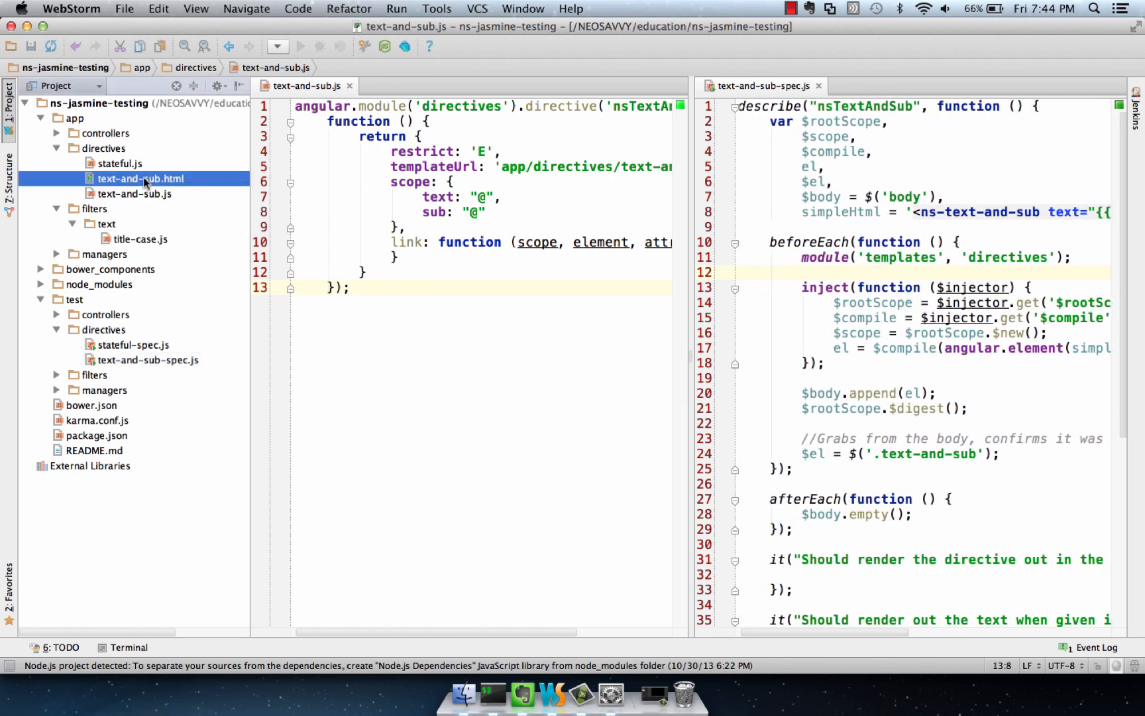
# - Show app/directives/text-and-sub.html in the left split next to the spec
pyautogui.click(142, 177)
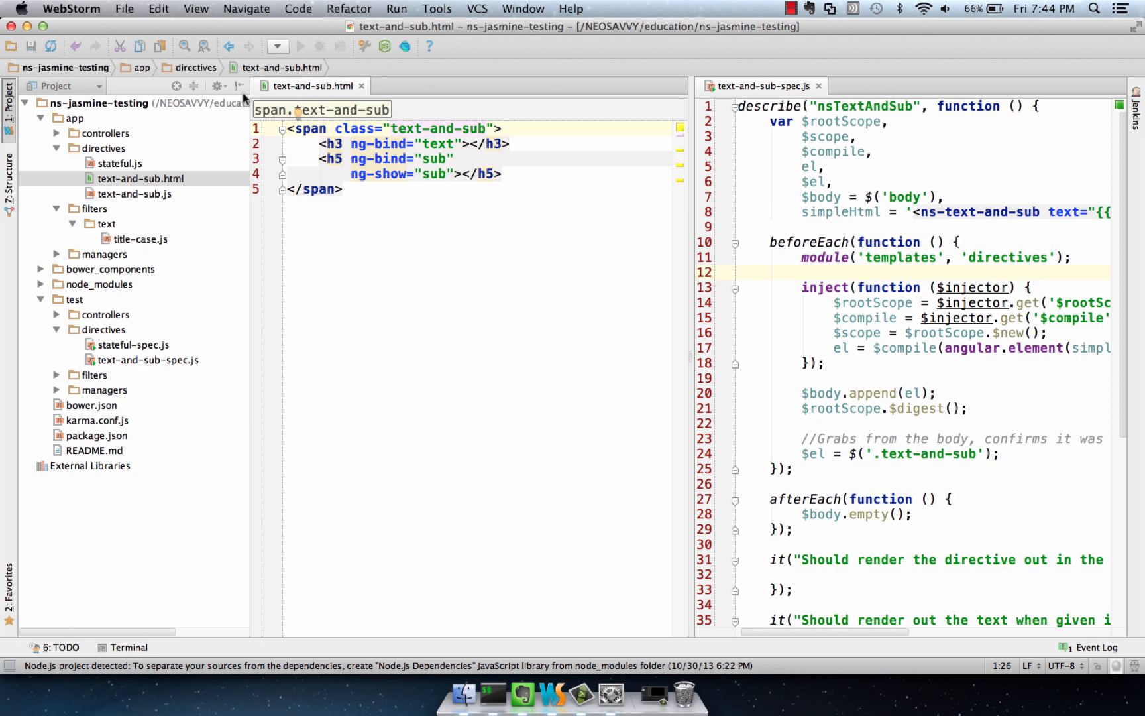
pyautogui.moveTo(240, 86)
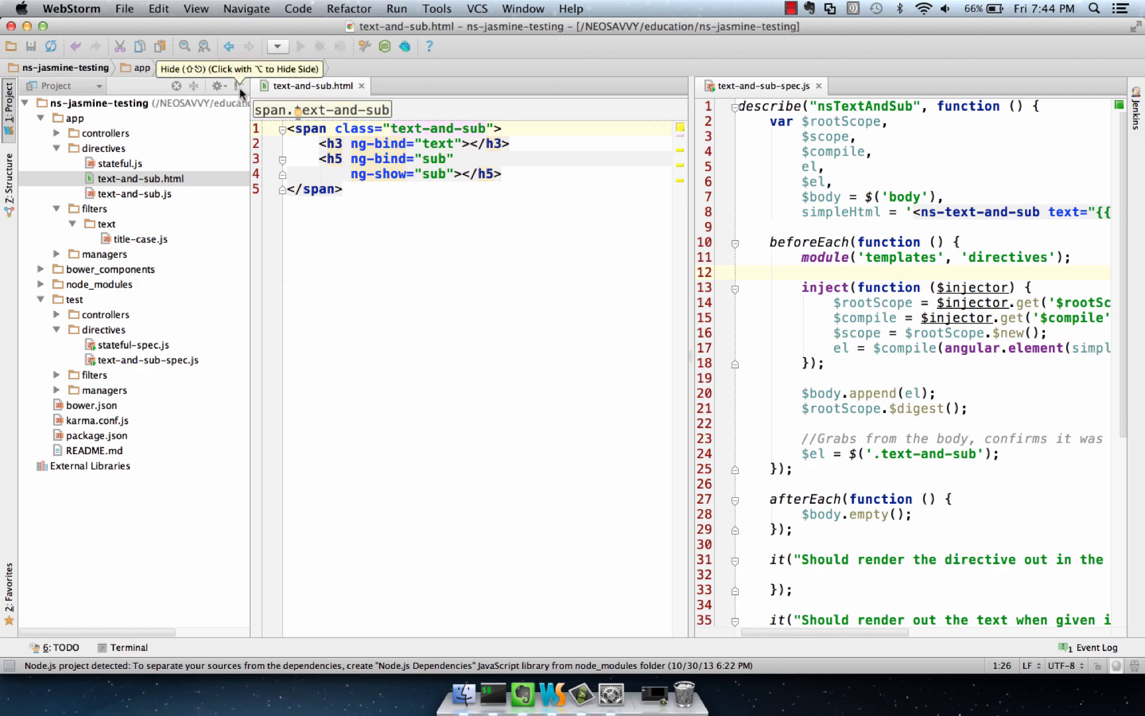
# - Hide the Project tool window and review the spec's 'templates' module and '.text-and-sub' lookup down to its empty it blocks
pyautogui.click(241, 86)
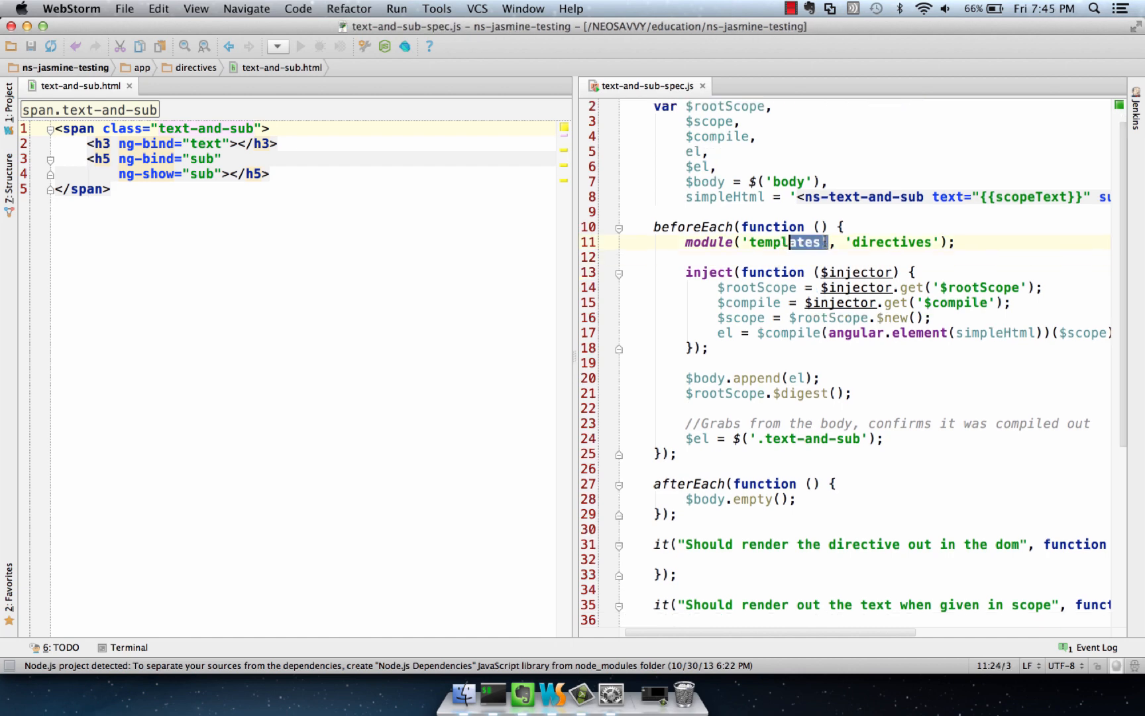
pyautogui.doubleClick(785, 241)
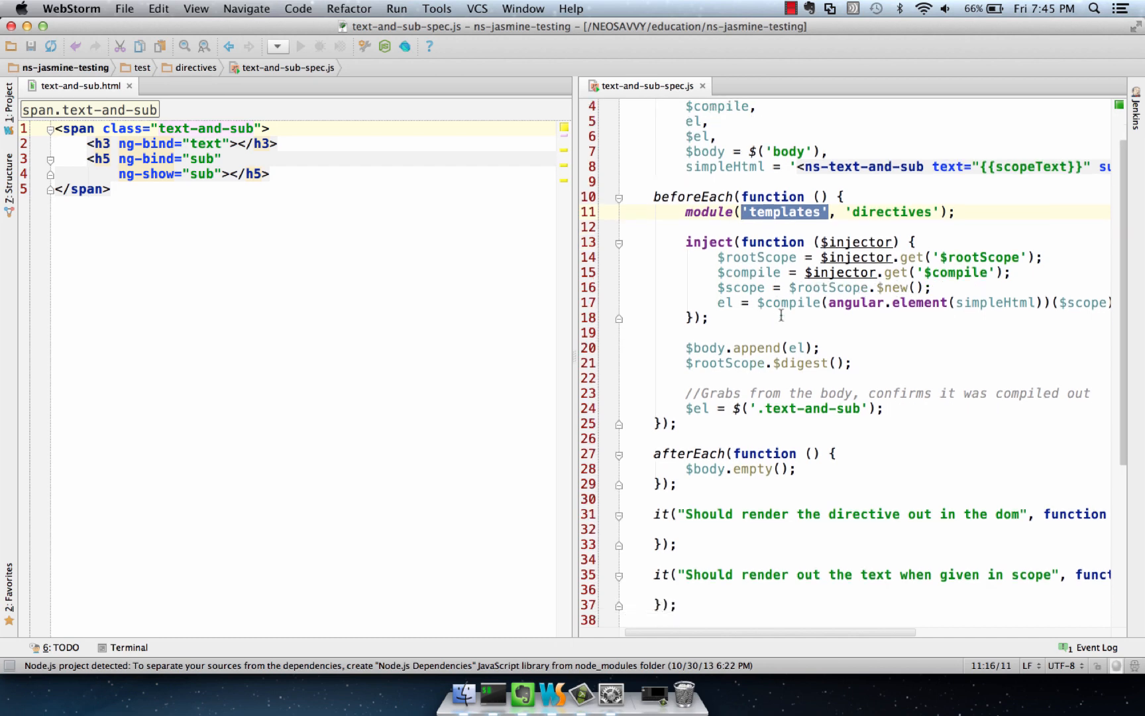
pyautogui.scroll(-3)
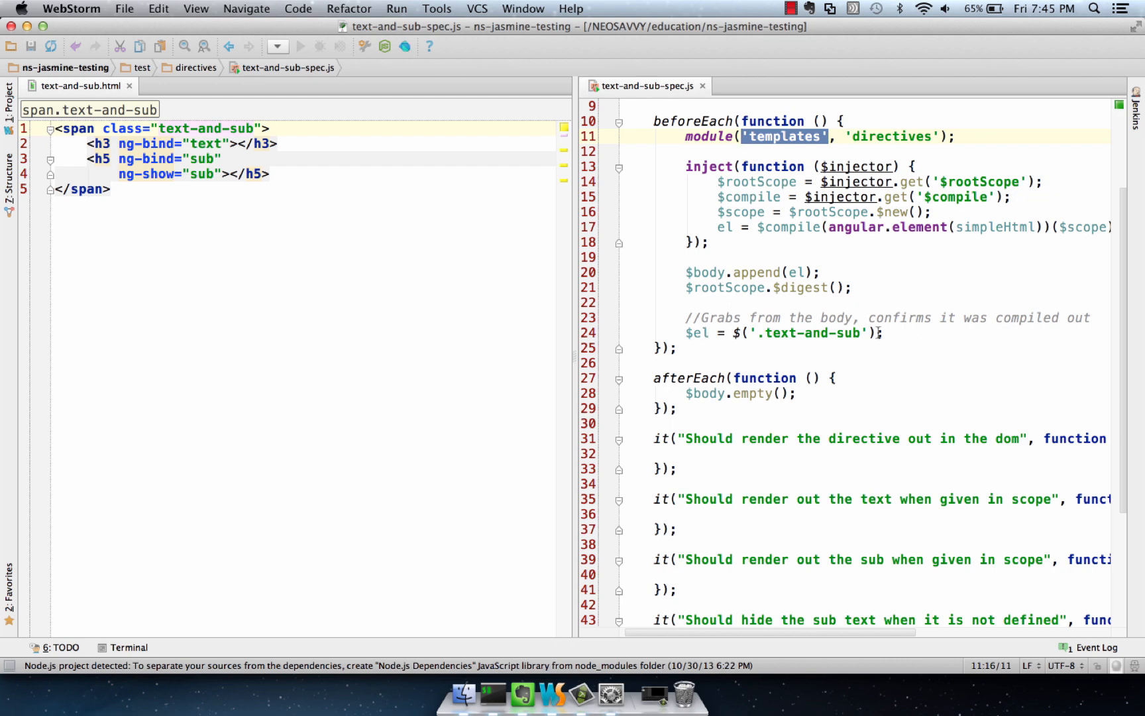
pyautogui.click(804, 333)
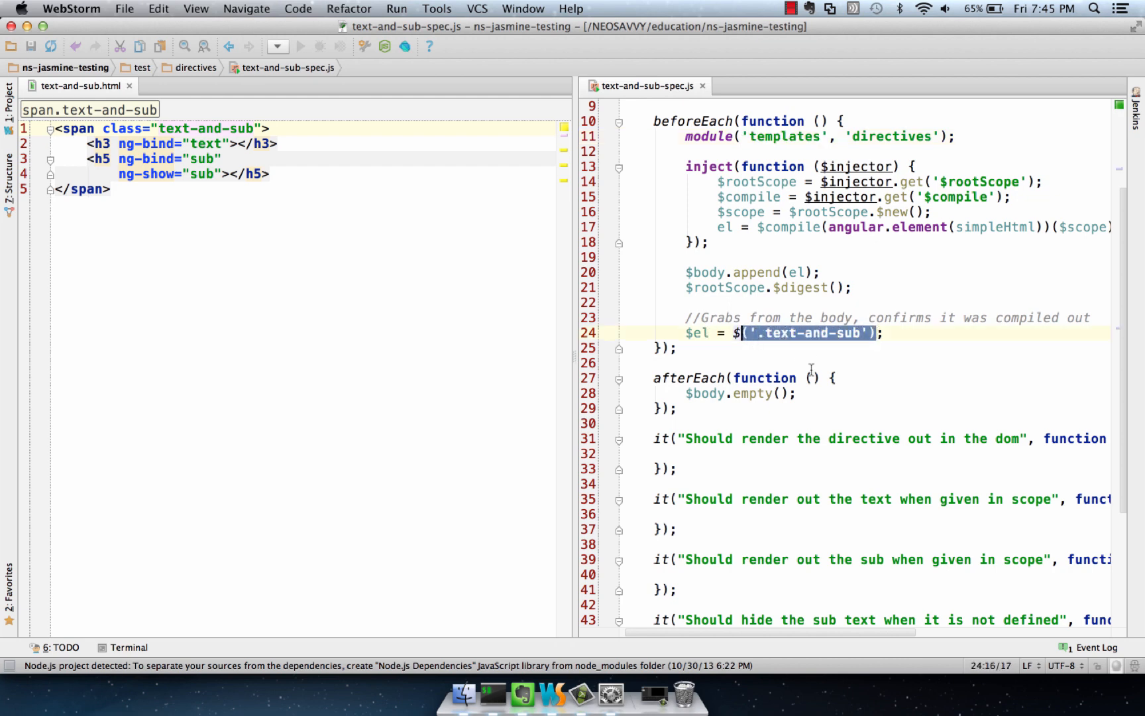
pyautogui.moveTo(836, 344)
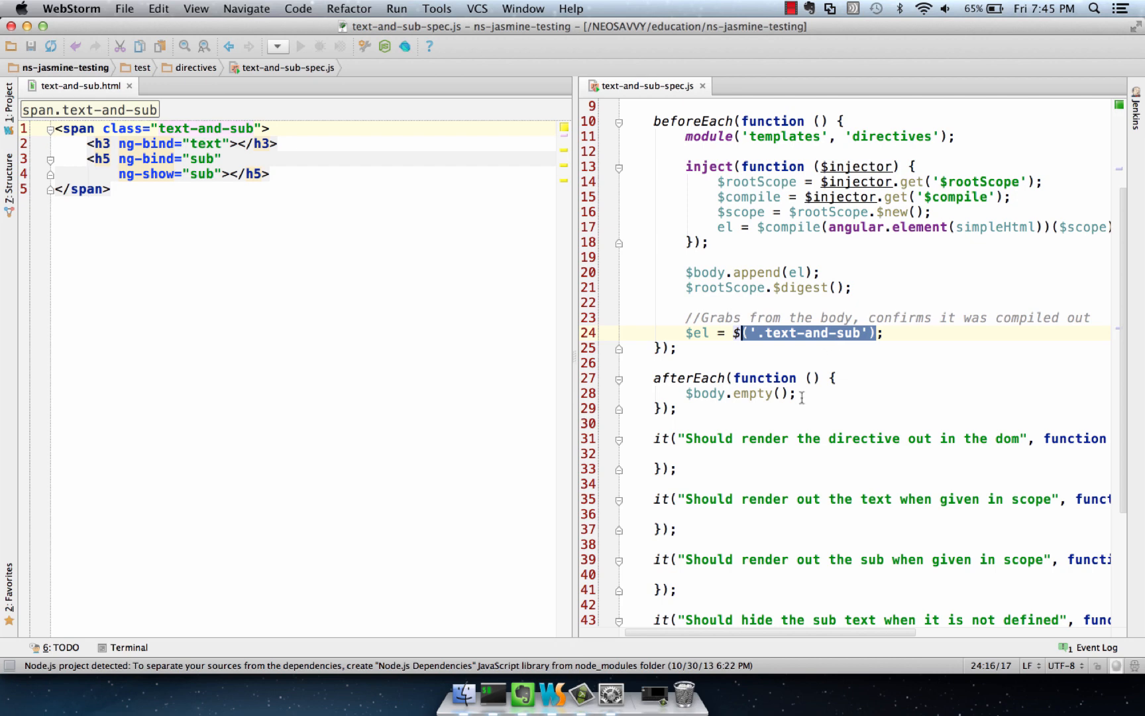
pyautogui.scroll(-3)
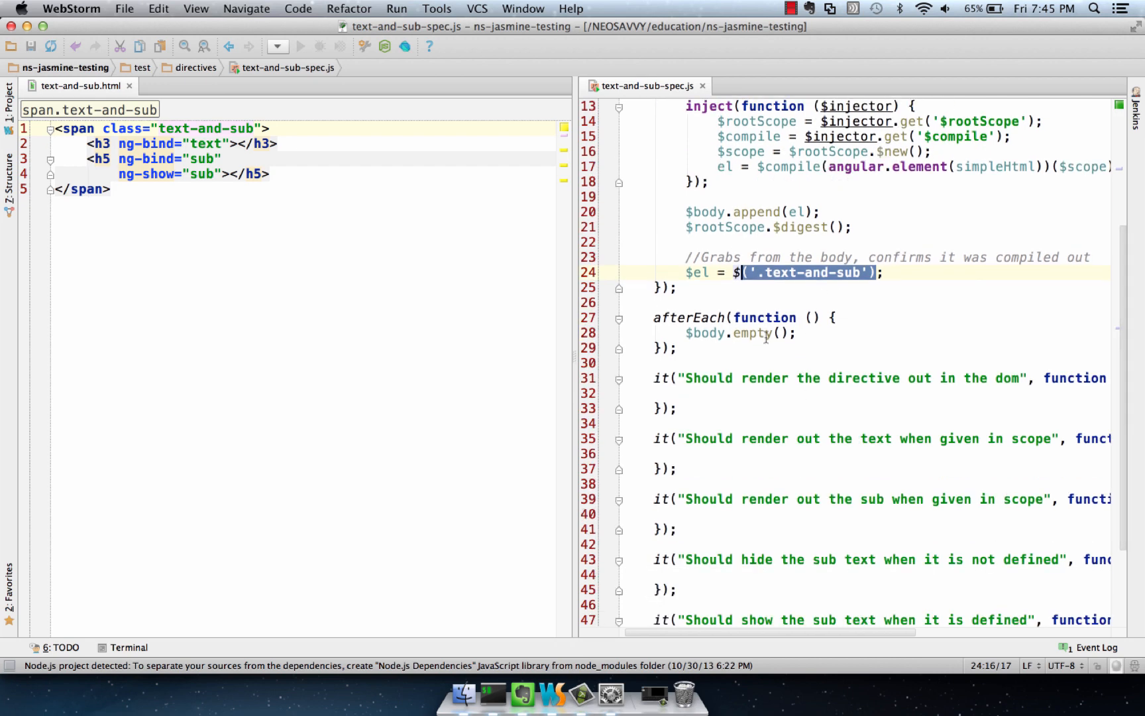
pyautogui.scroll(-3)
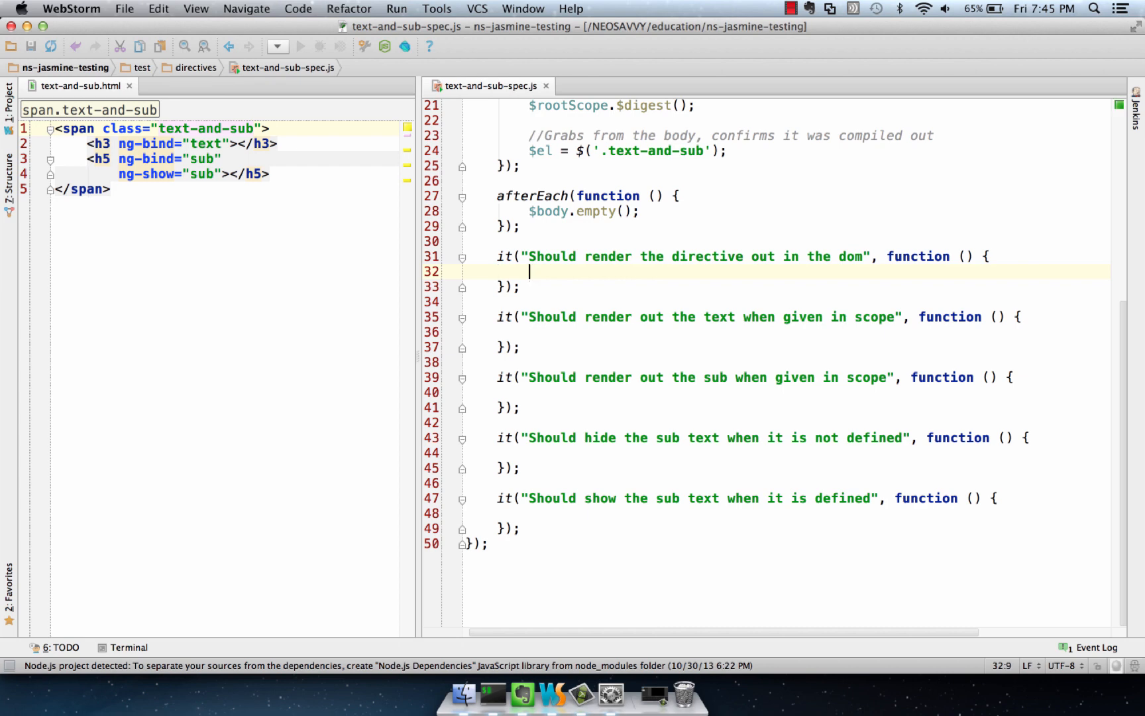
# - Write expect($el.length).toEqual(1); in the first it block and move into the second test body
pyautogui.write('expect().toEqual();')
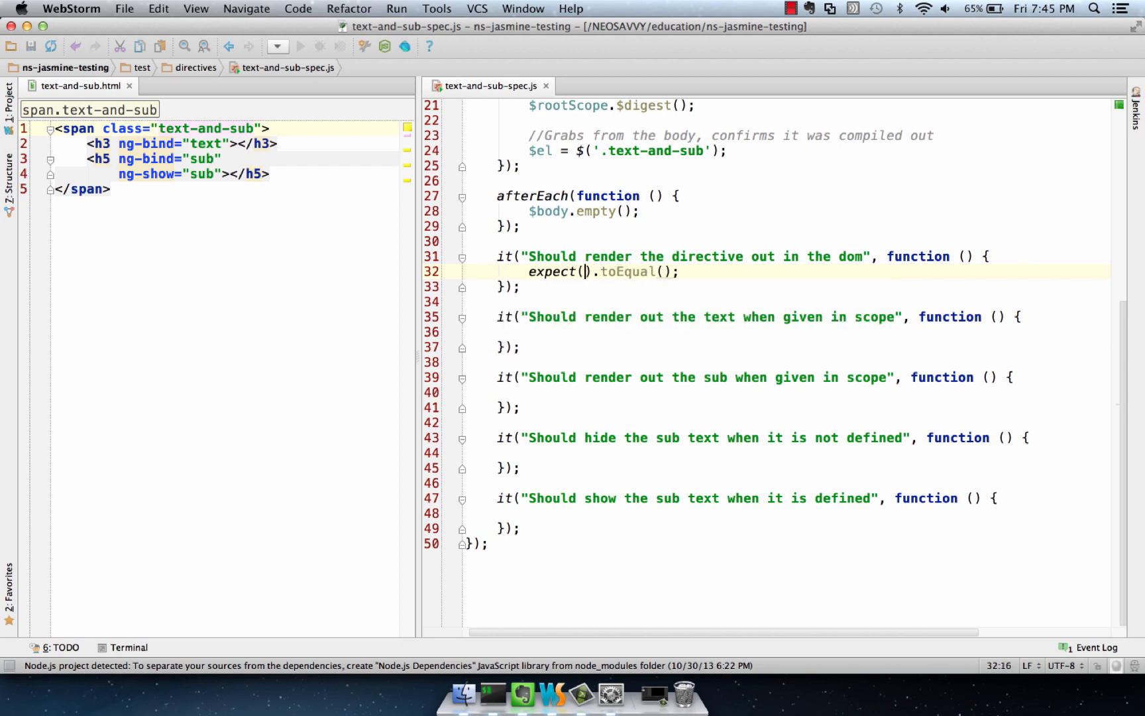
pyautogui.write('$el.length')
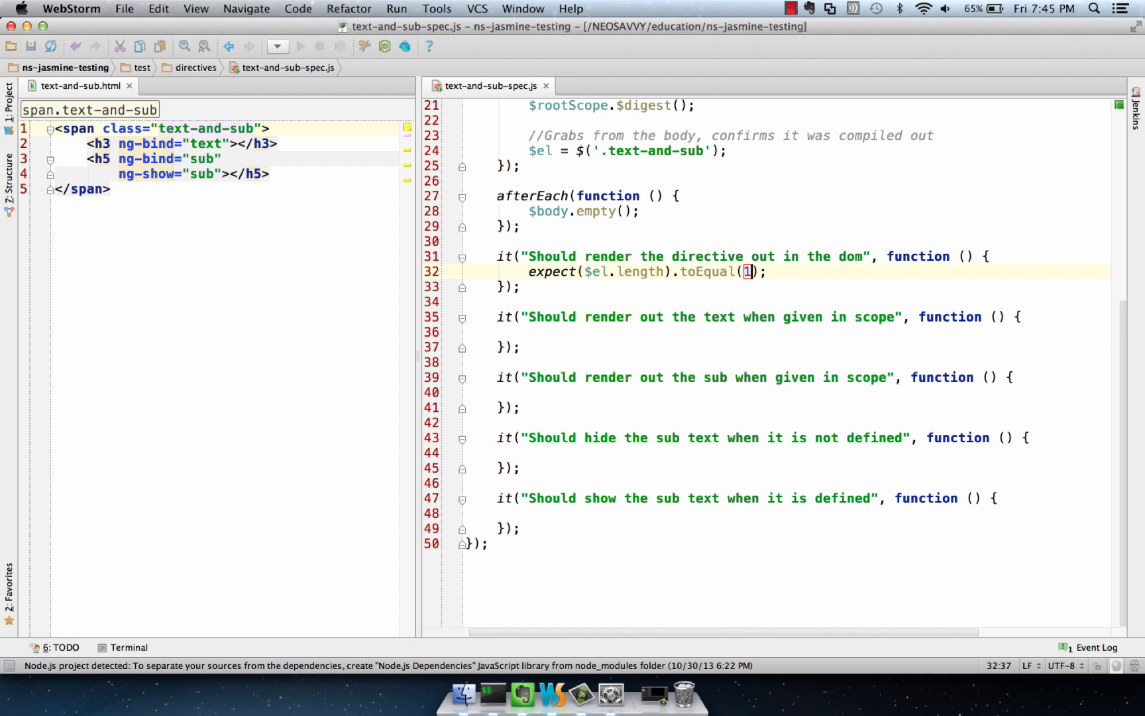
pyautogui.click(522, 346)
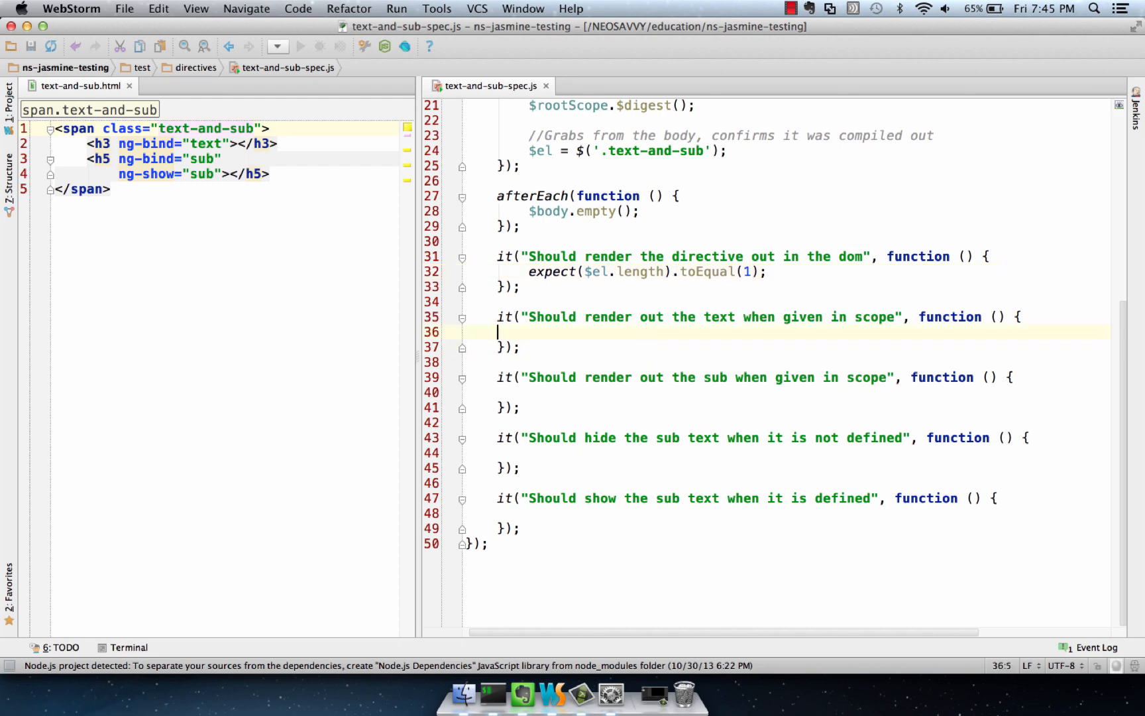
# - Write $scope.scopeText = "Jungle Land", $scope.$digest(), and expect the h3 text toEqual("Jungle Land")
pyautogui.click(512, 332)
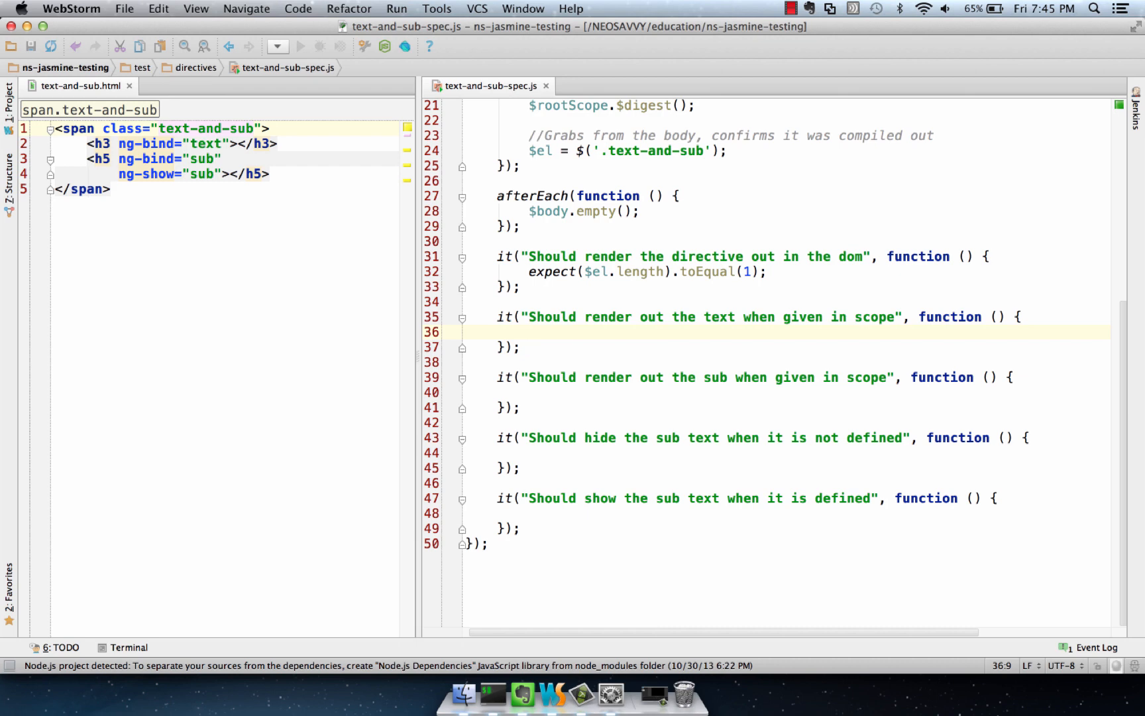
pyautogui.write('$scope')
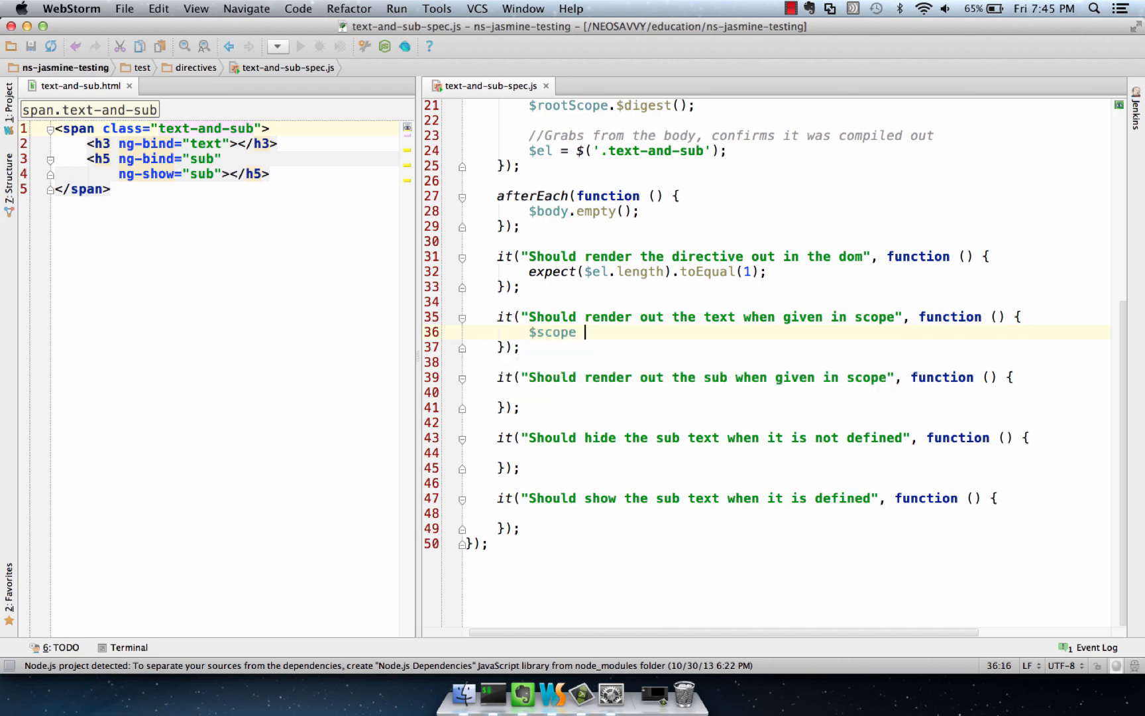
pyautogui.write('.scopeText')
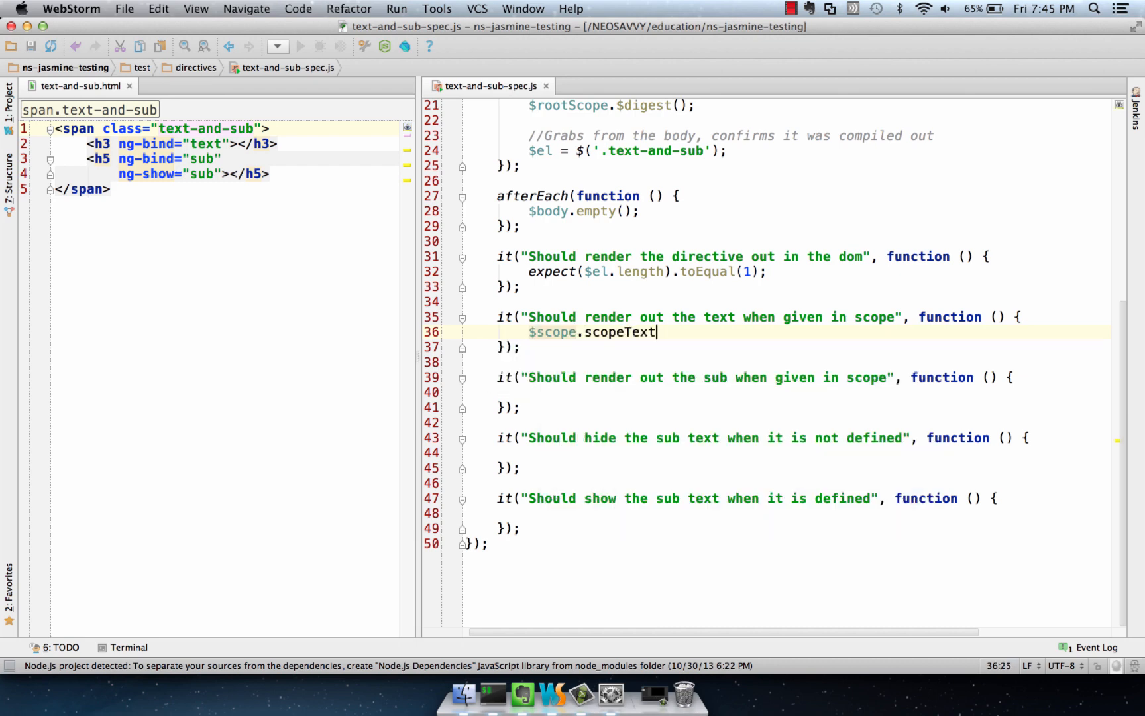
pyautogui.scroll(3)
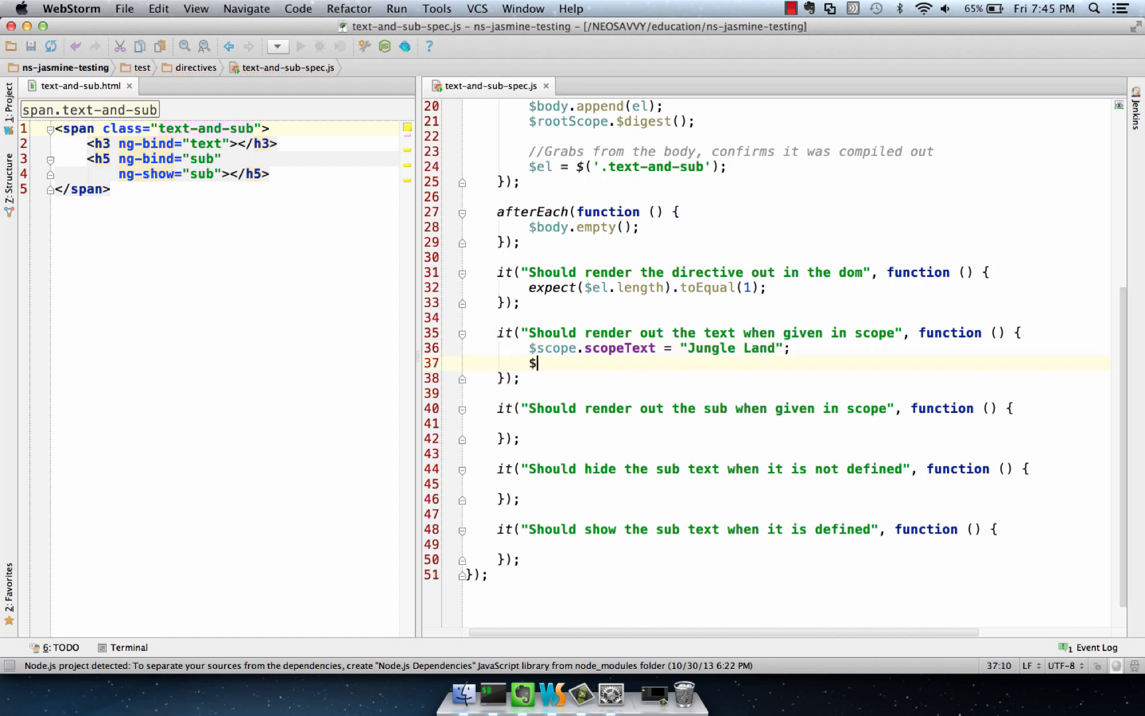
pyautogui.write('scope.$digest();')
pyautogui.write("expect($el.find('h')).toEqual();")
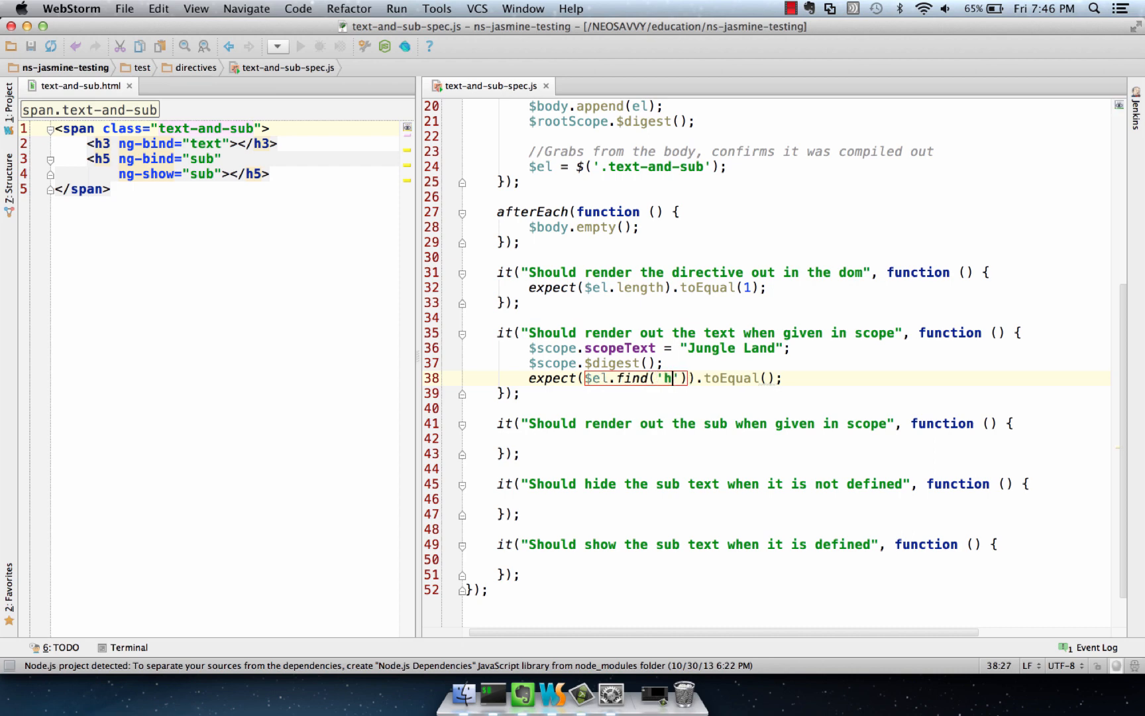
pyautogui.write("3').text(")
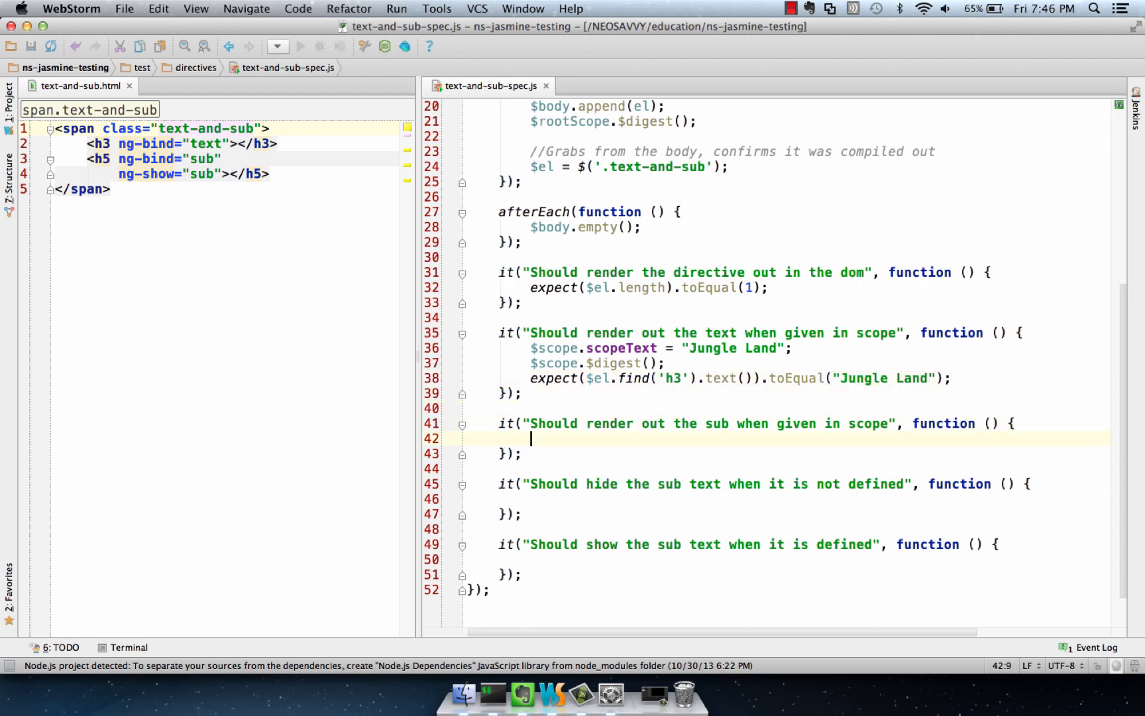
# - Write $scope.scopeSub = "Little Stevie", digest, and expect the h5 text toEqual("Little Stevie")
pyautogui.write('$scope.')
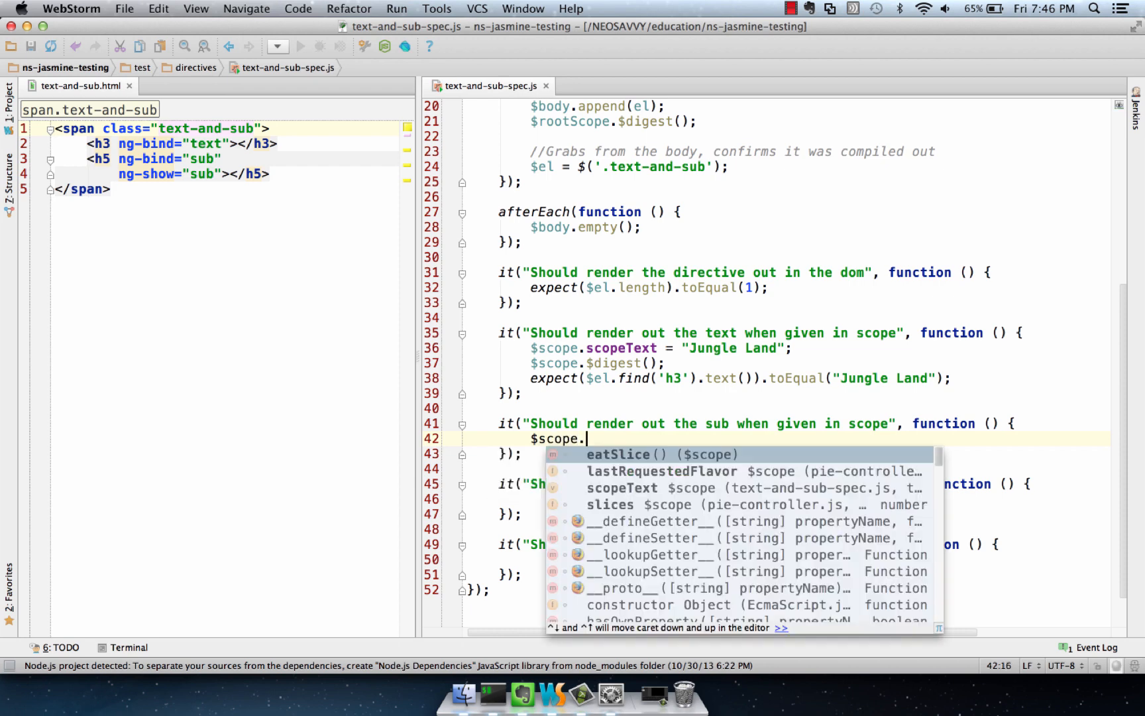
pyautogui.write('scopeSub =')
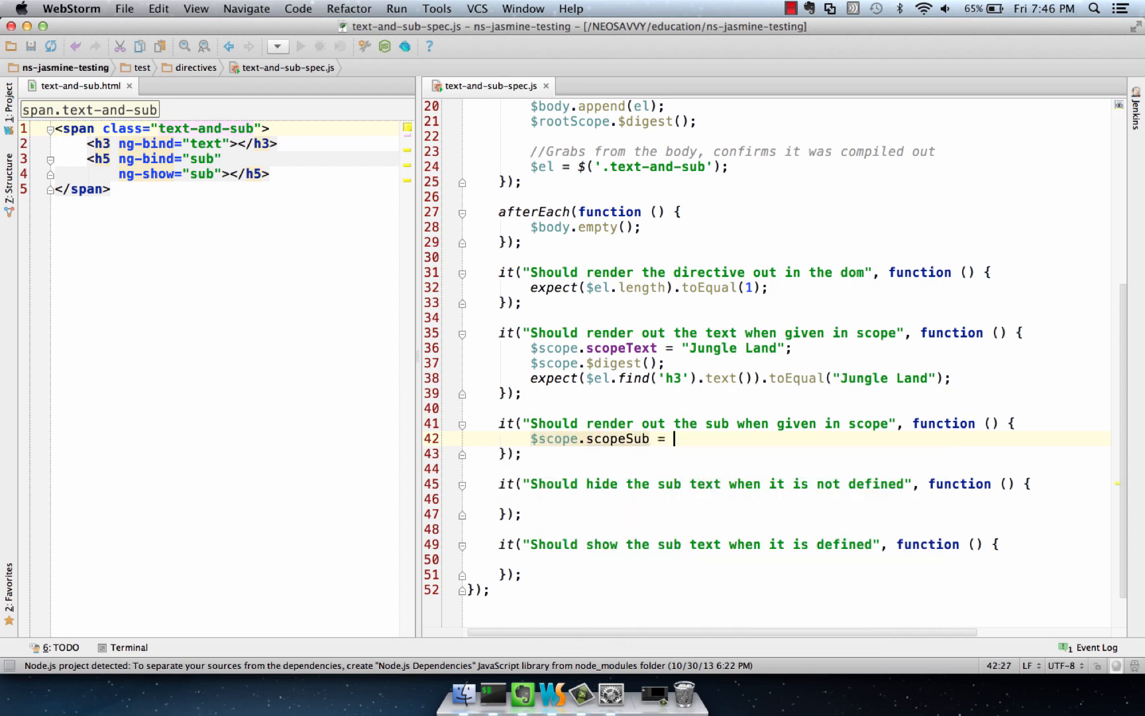
pyautogui.write('"Little Stev')
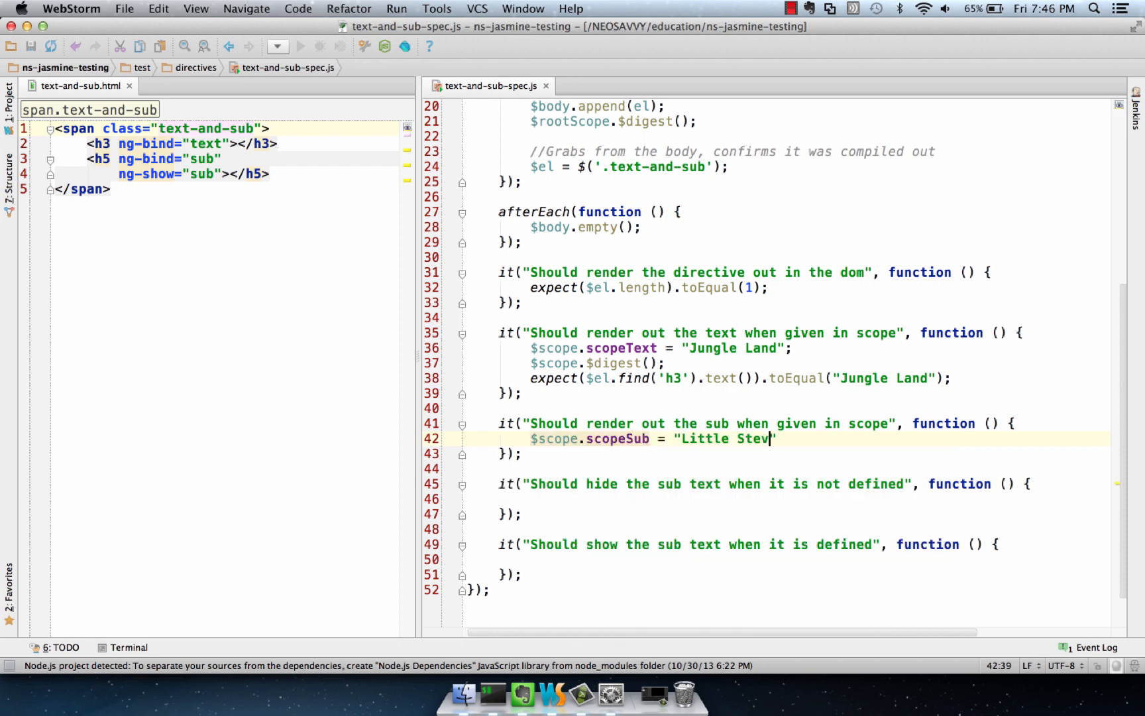
pyautogui.write('ie";')
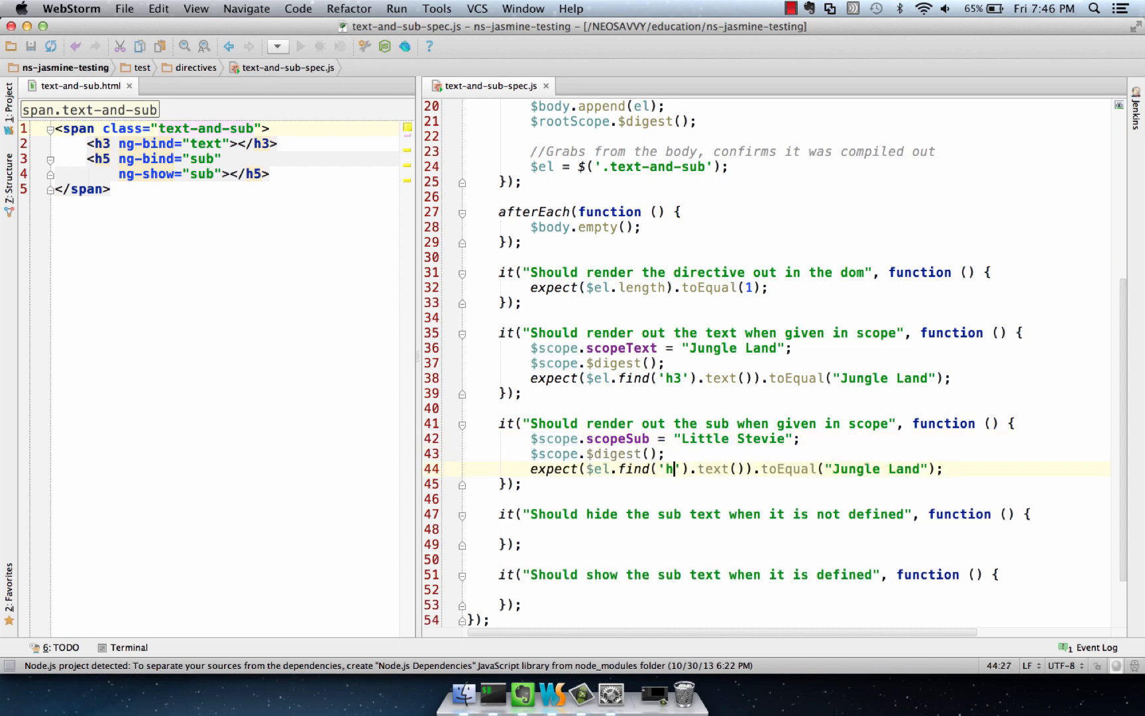
pyautogui.write('5')
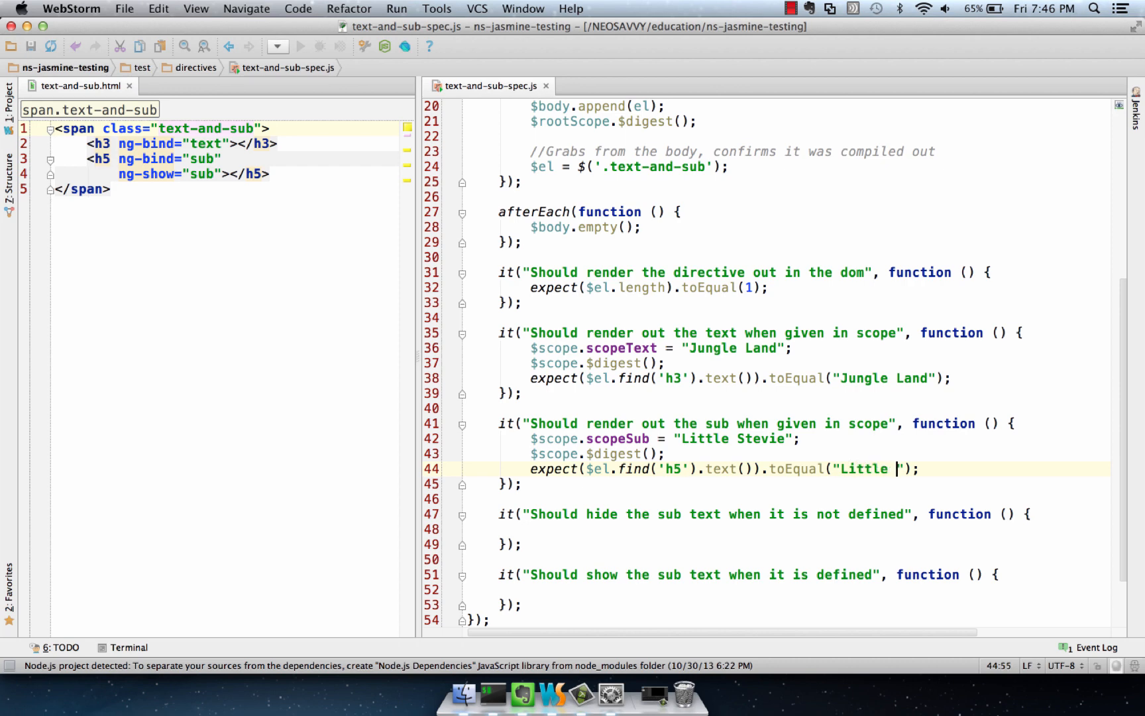
pyautogui.write('Stevie')
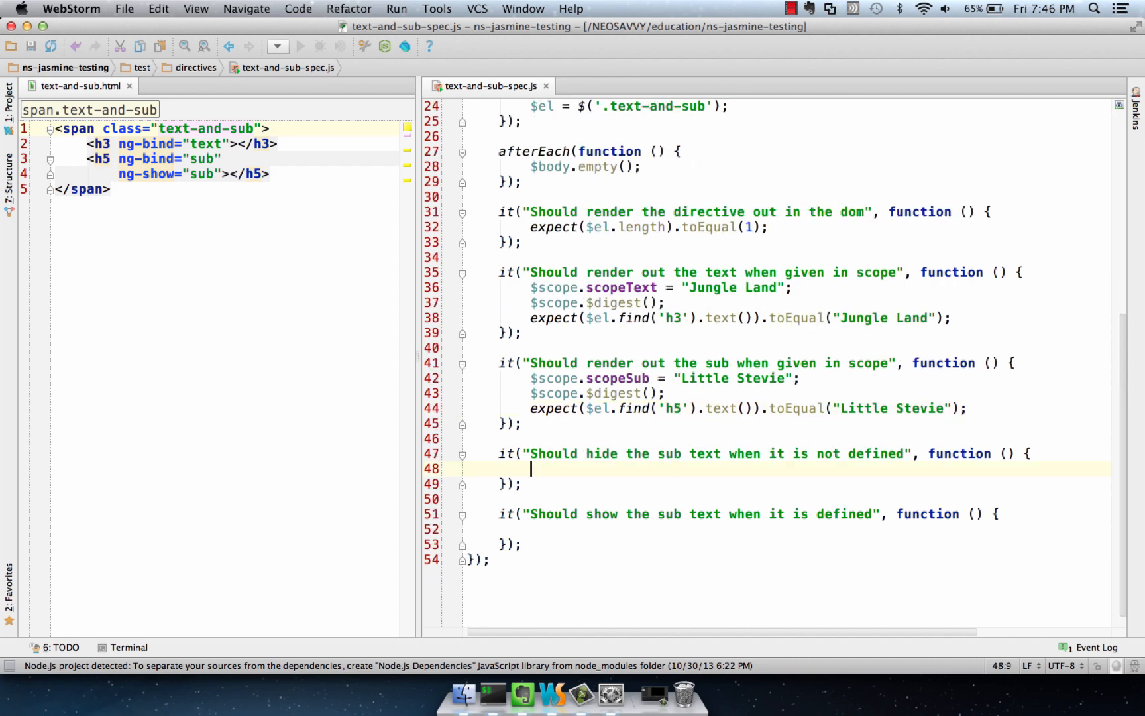
pyautogui.moveTo(759, 402)
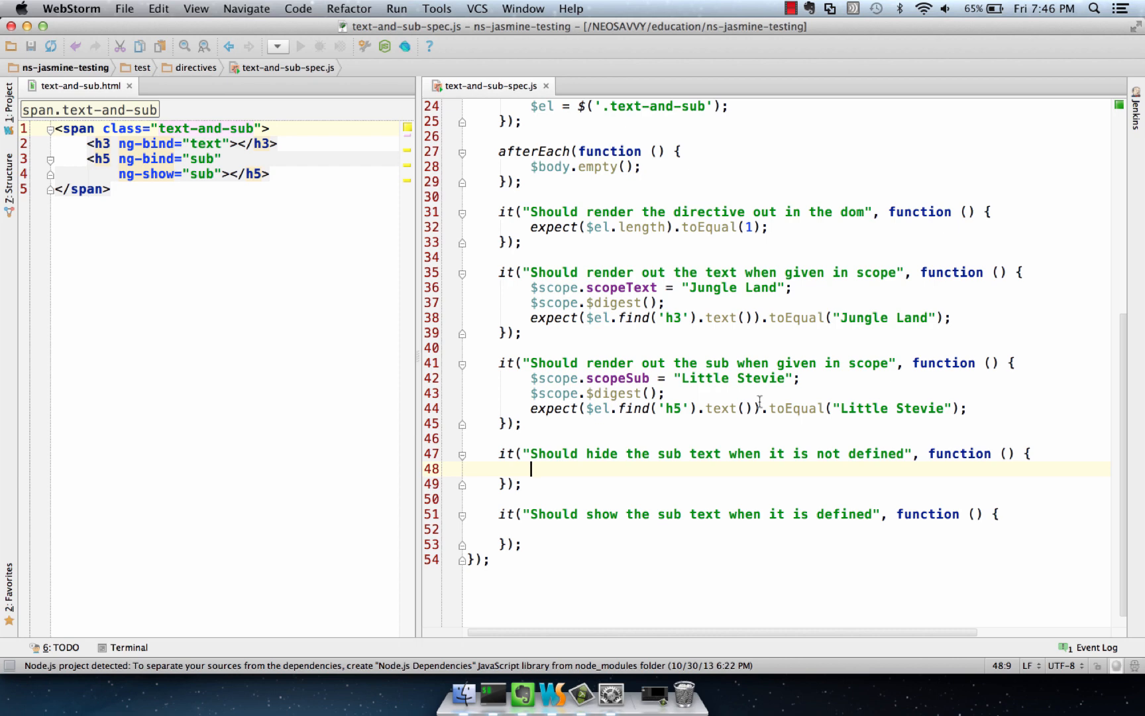
# - Write expect($el.find('h5').is(":visible")).toBeFalsy(); in the hide-sub-text test
pyautogui.click(970, 408)
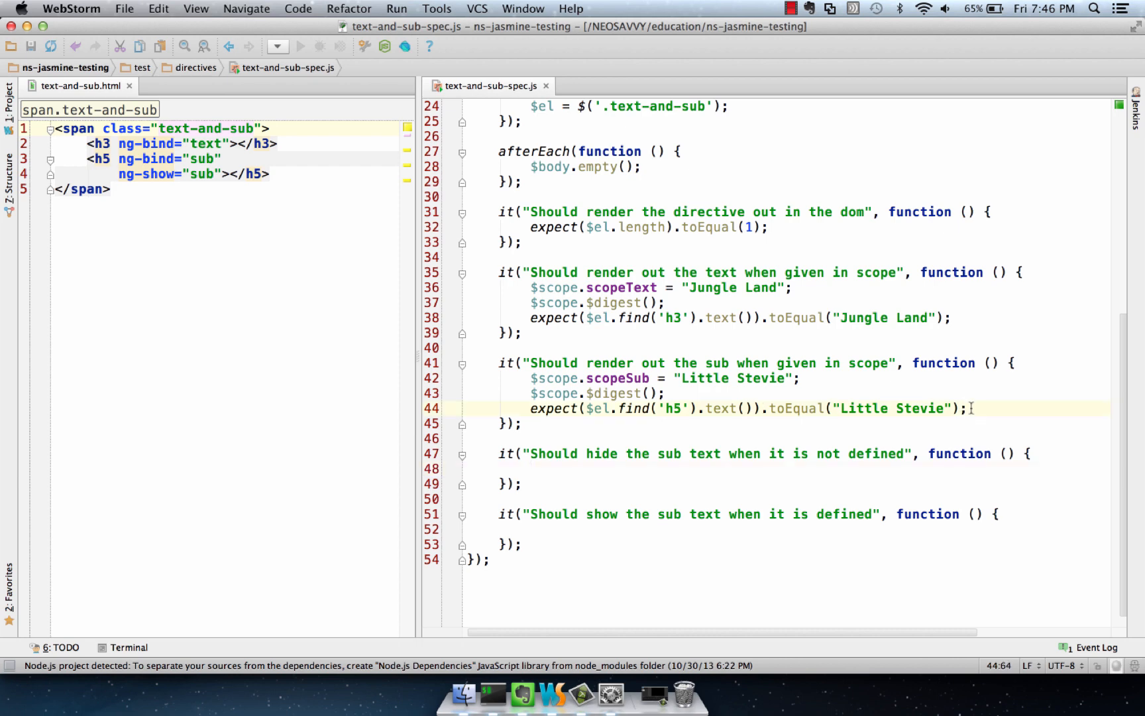
pyautogui.write('expect().toBeFalsy();')
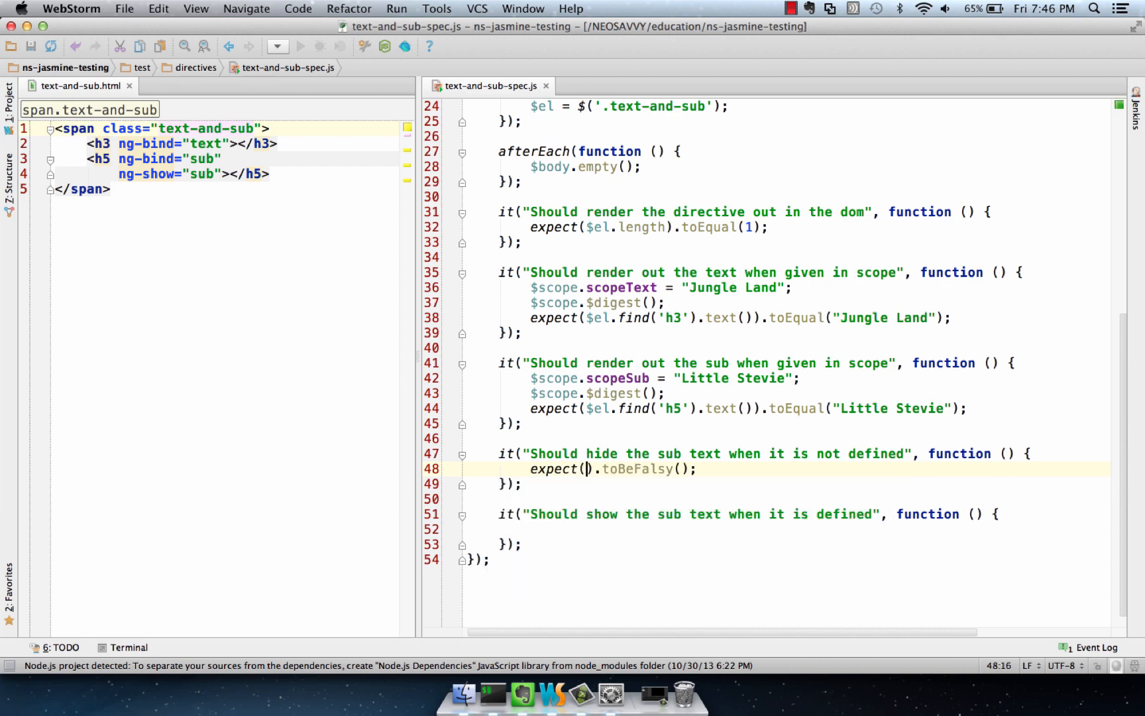
pyautogui.write("$el.find('h5")
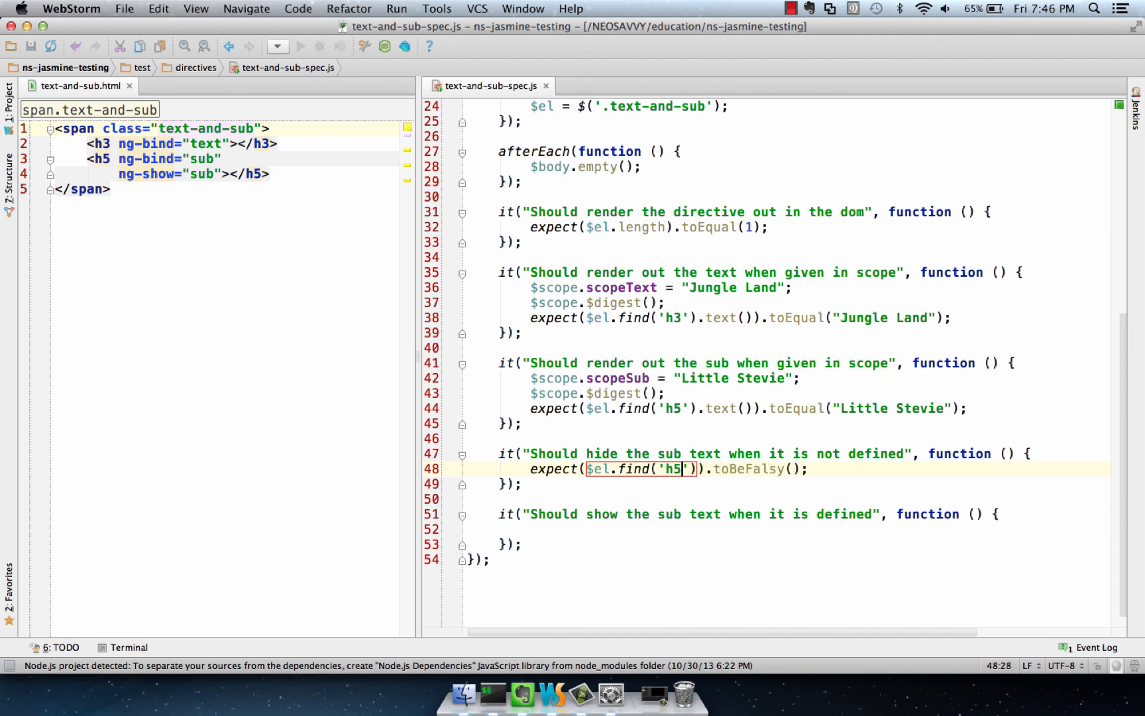
pyautogui.write('.is("")')
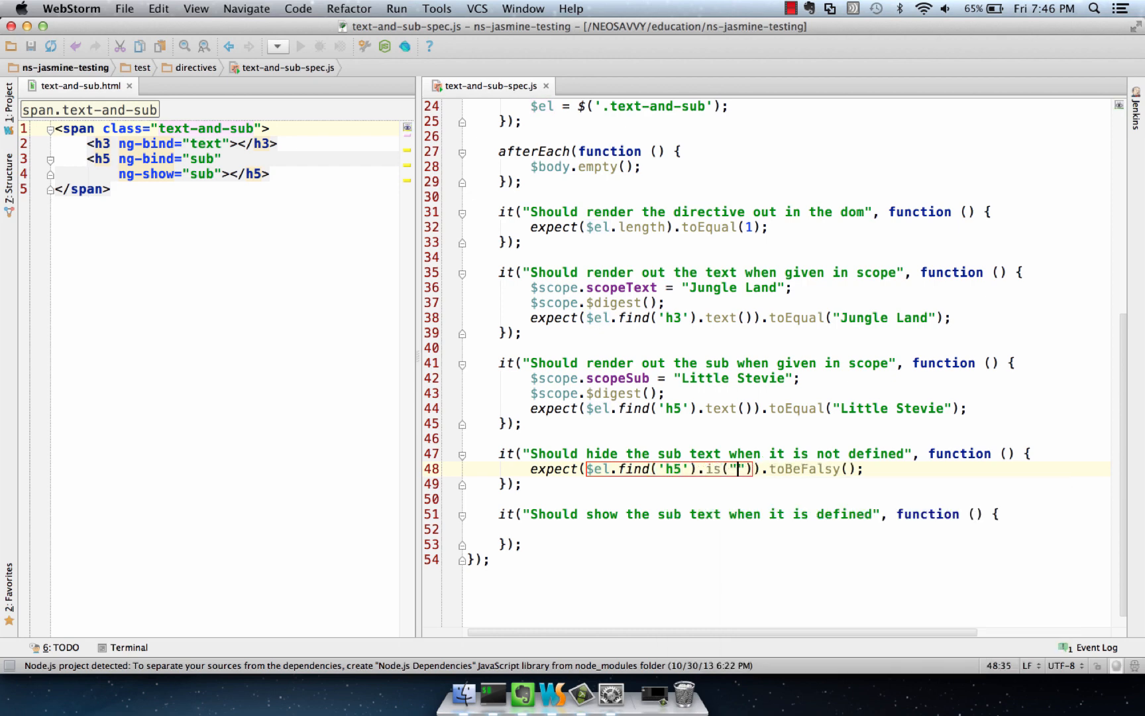
pyautogui.write(':visi')
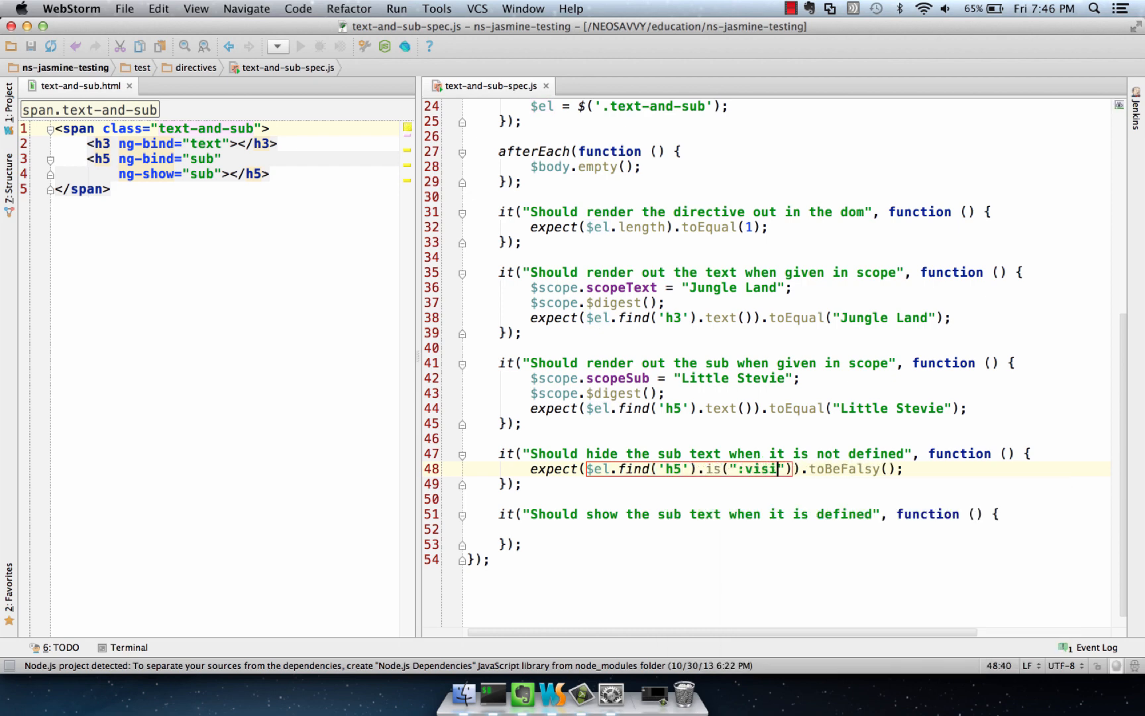
pyautogui.write('ble')
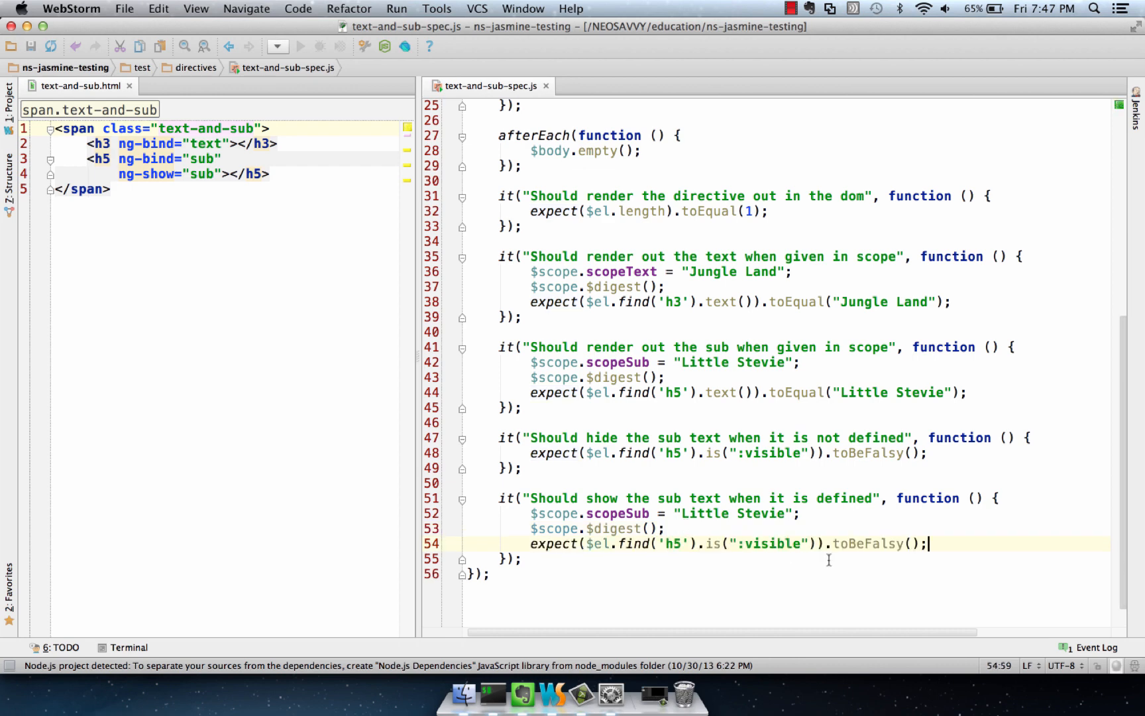
# - Replace toBeFalsy with toBeTruthy in the show-sub-text visibility expectation
pyautogui.doubleClick(884, 544)
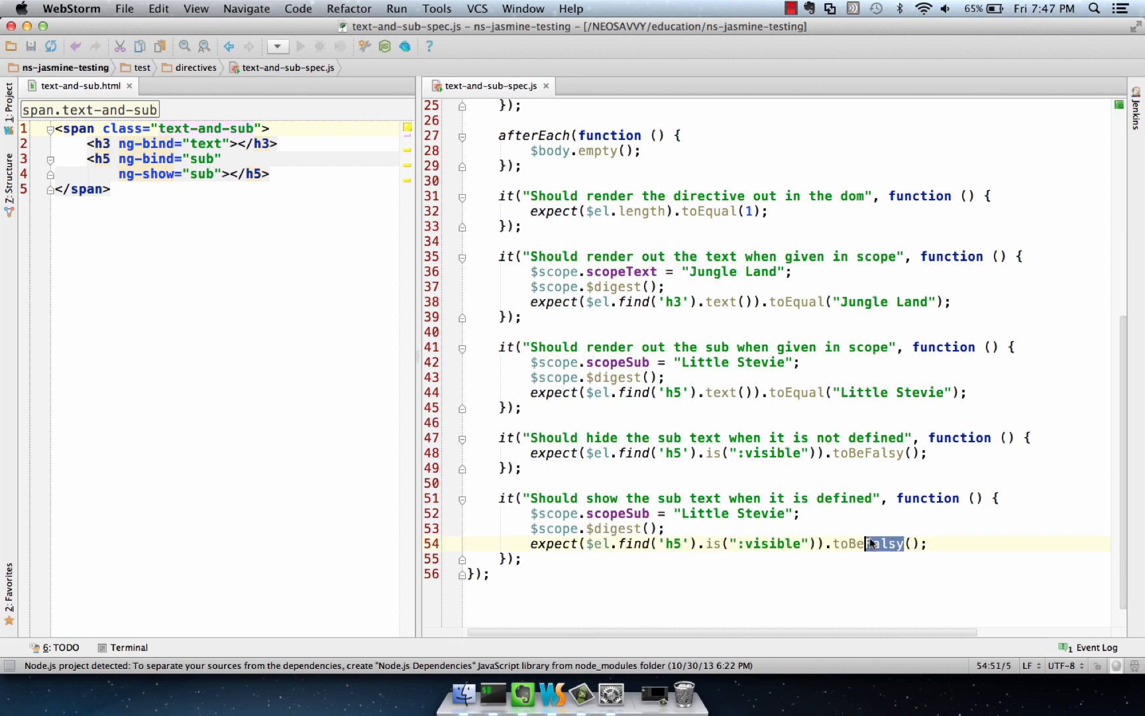
pyautogui.write('toBeTruthy')
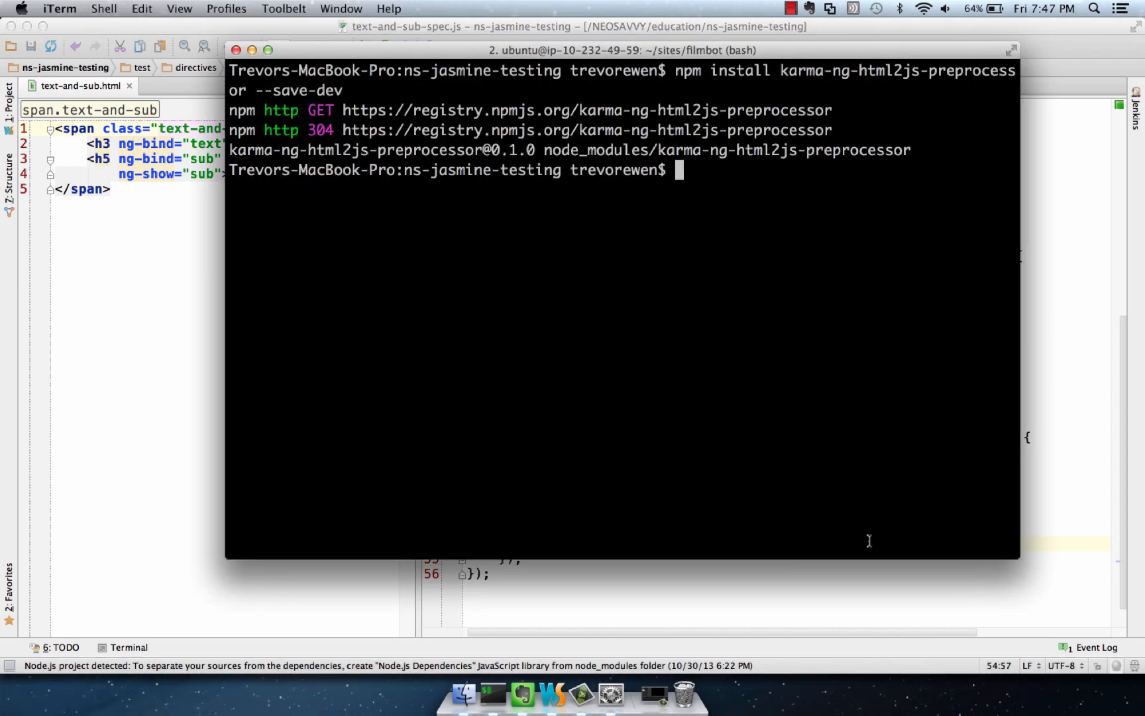
# - Begin entering the karma start command with the Karma config file name in iTerm
pyautogui.write('karma st')
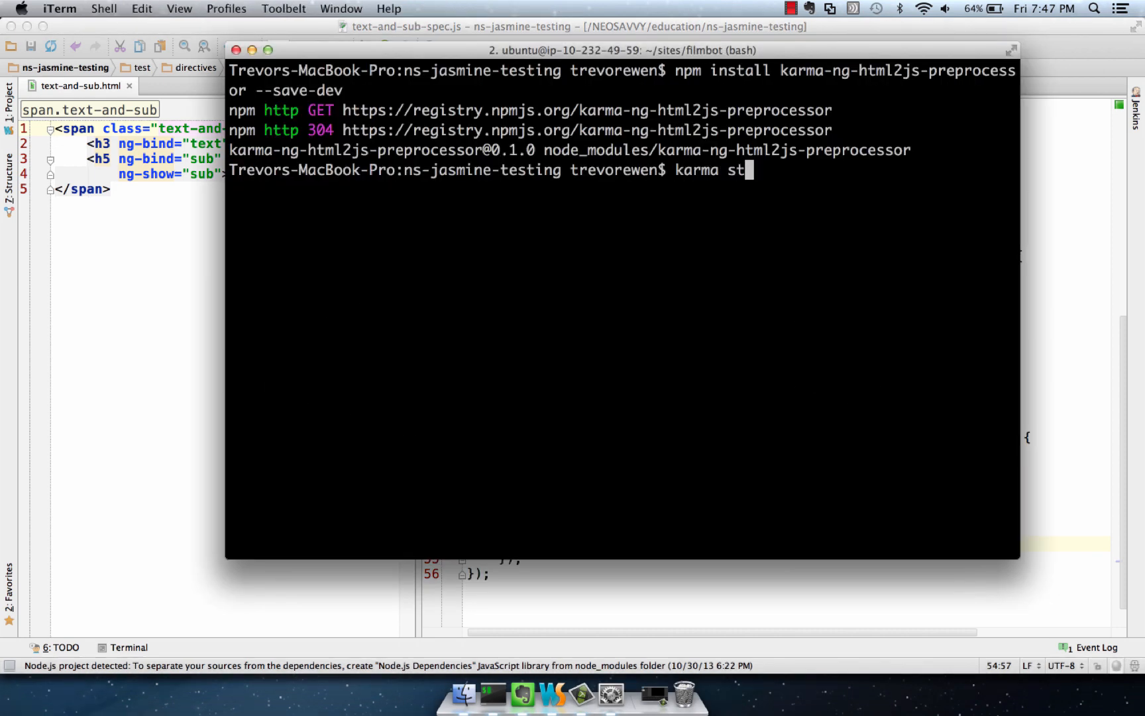
pyautogui.write('art karm')
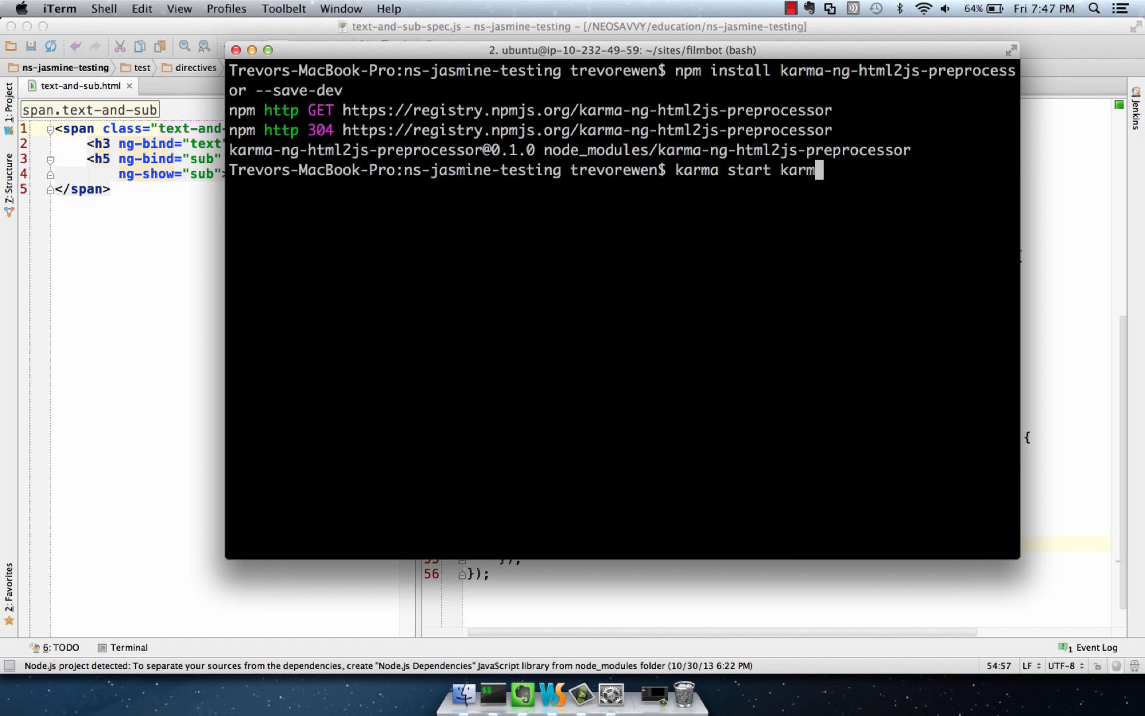